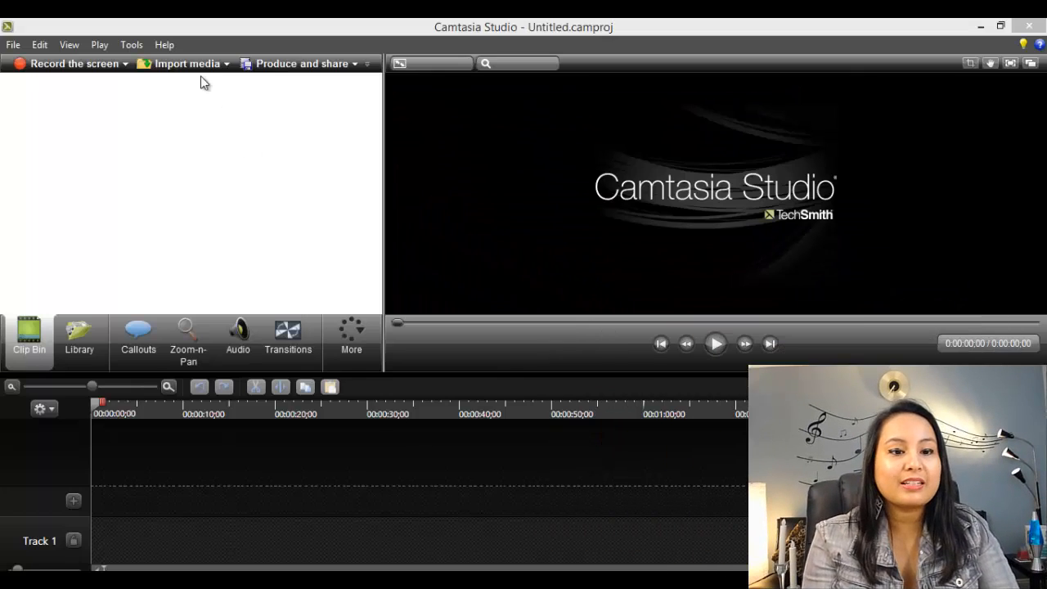
pyautogui.moveTo(182, 64)
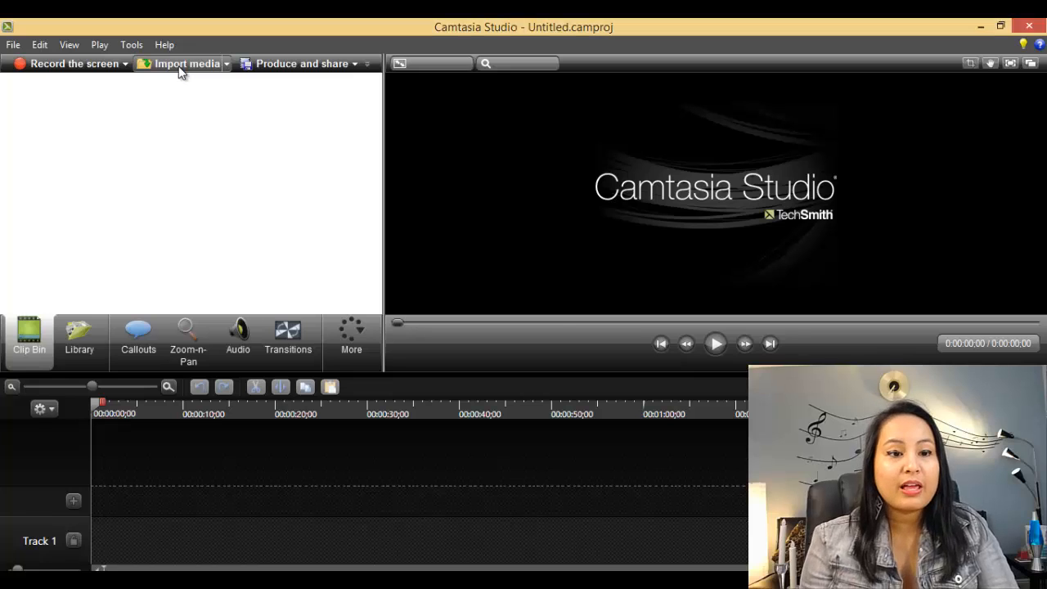
# - Import the video 'amazon_fba_canada Pros Cons.mp4' into the clip bin
pyautogui.click(183, 63)
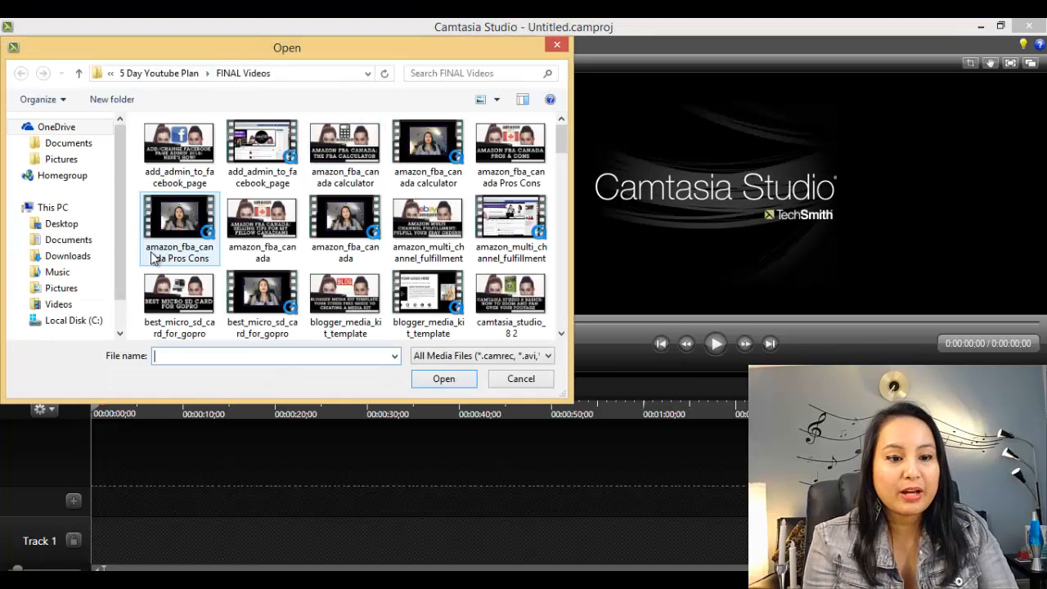
pyautogui.moveTo(160, 237)
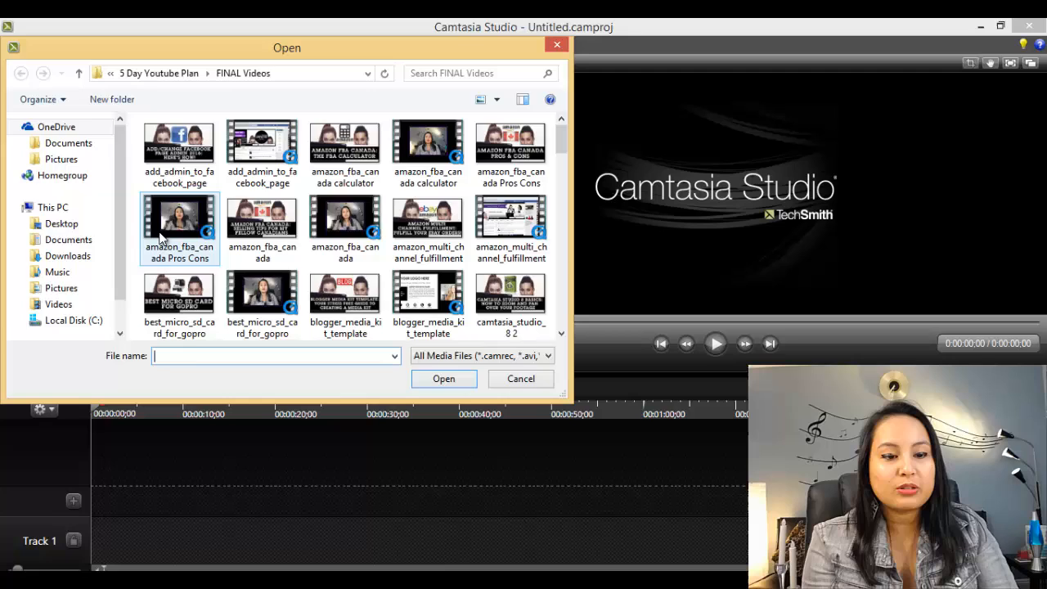
pyautogui.click(520, 378)
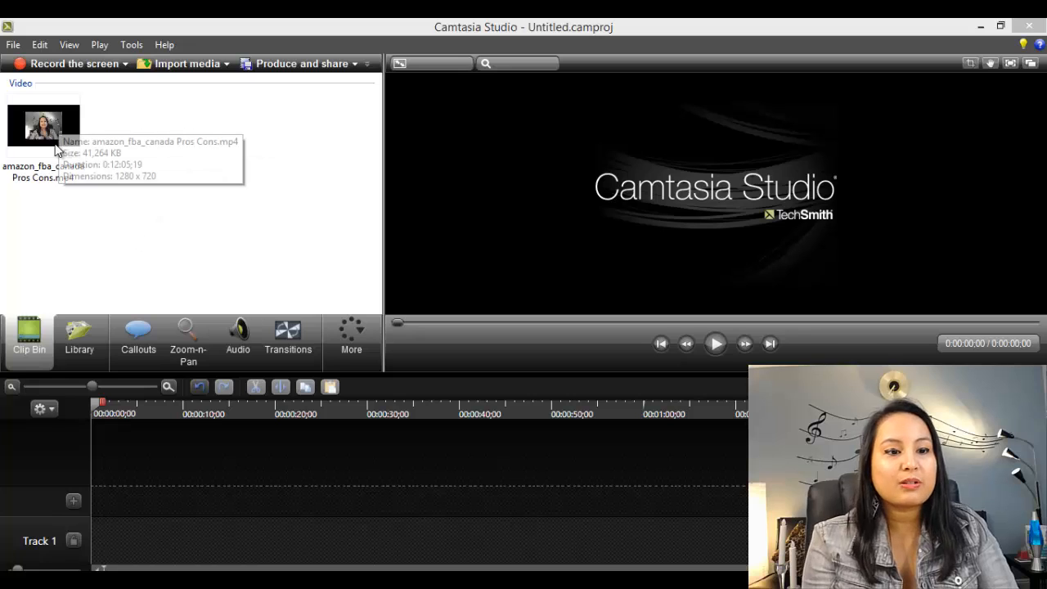
# - Place the imported clip on Track 1 and set project dimensions to 1280 x 720
pyautogui.click(43, 126)
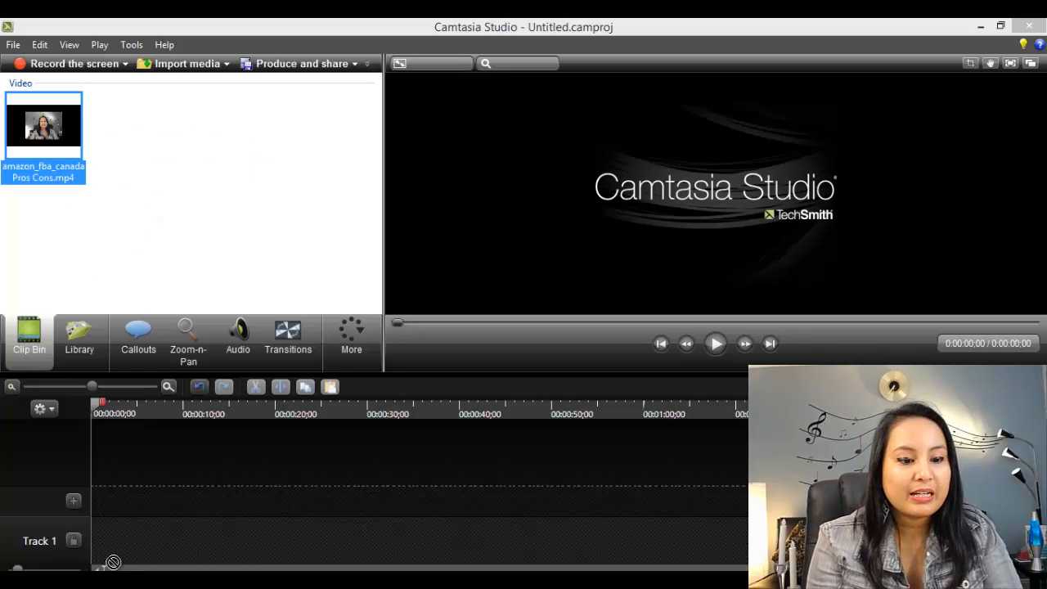
pyautogui.moveTo(117, 542)
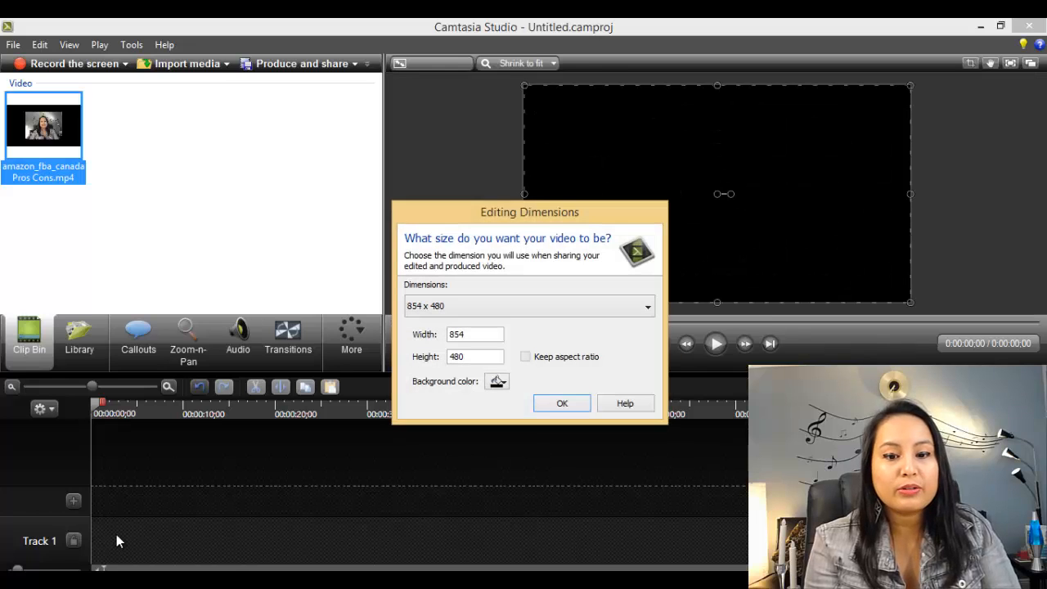
pyautogui.moveTo(43, 125); pyautogui.dragTo(231, 540)
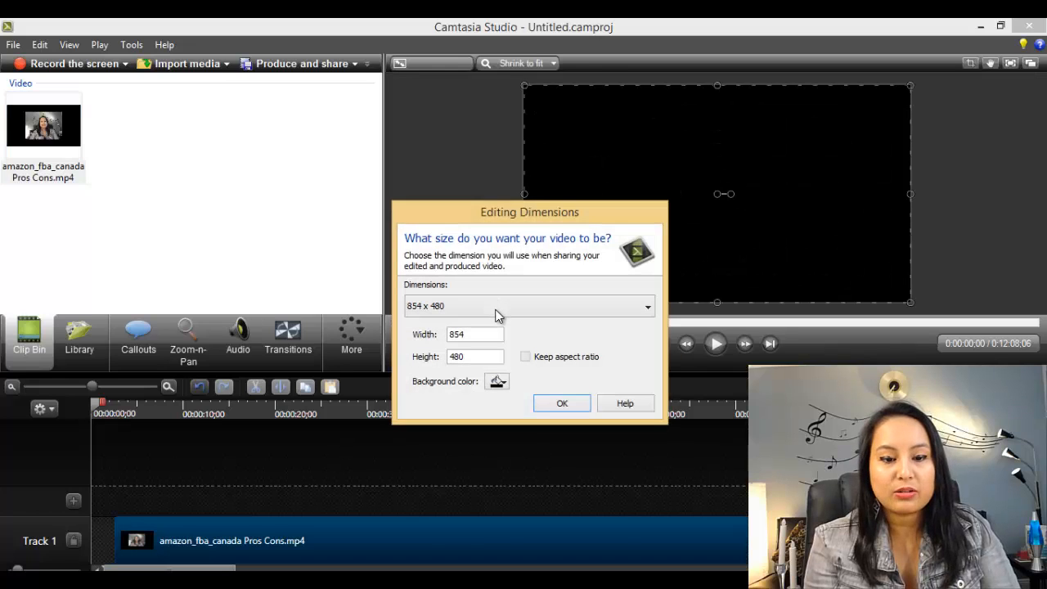
pyautogui.click(530, 305)
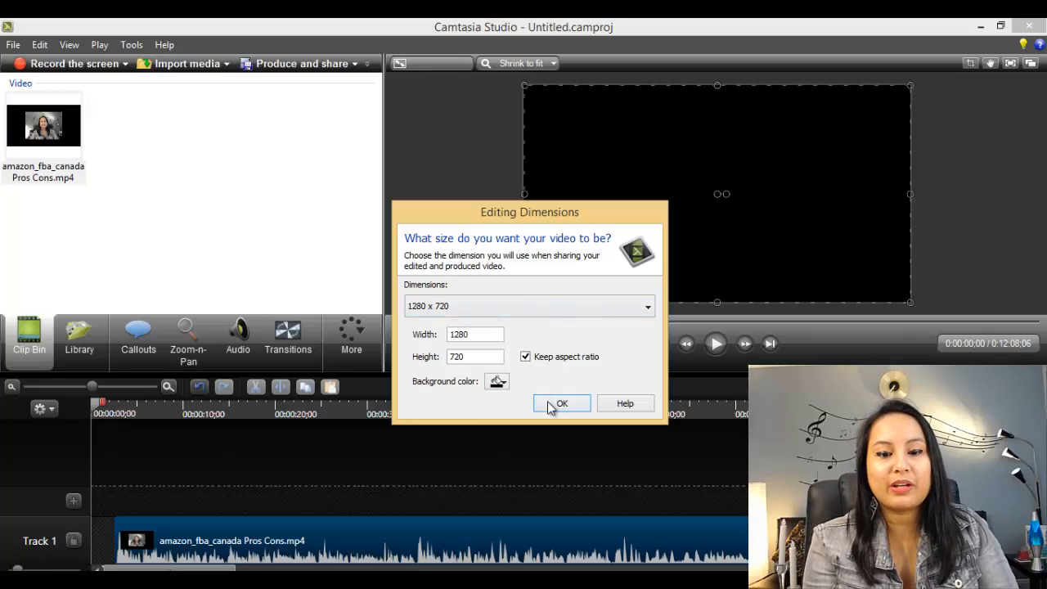
pyautogui.click(561, 403)
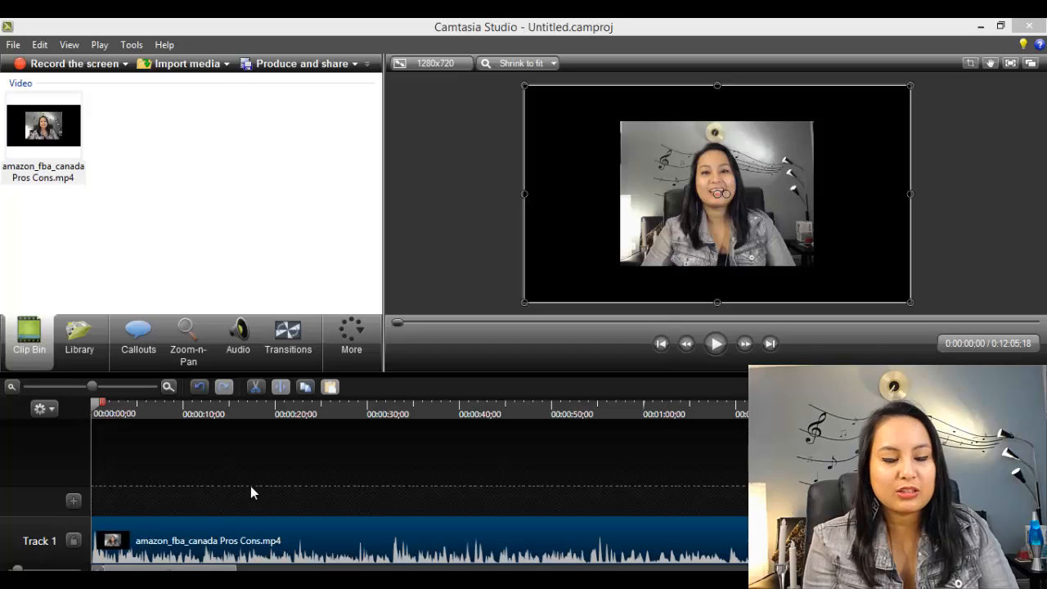
pyautogui.click(135, 413)
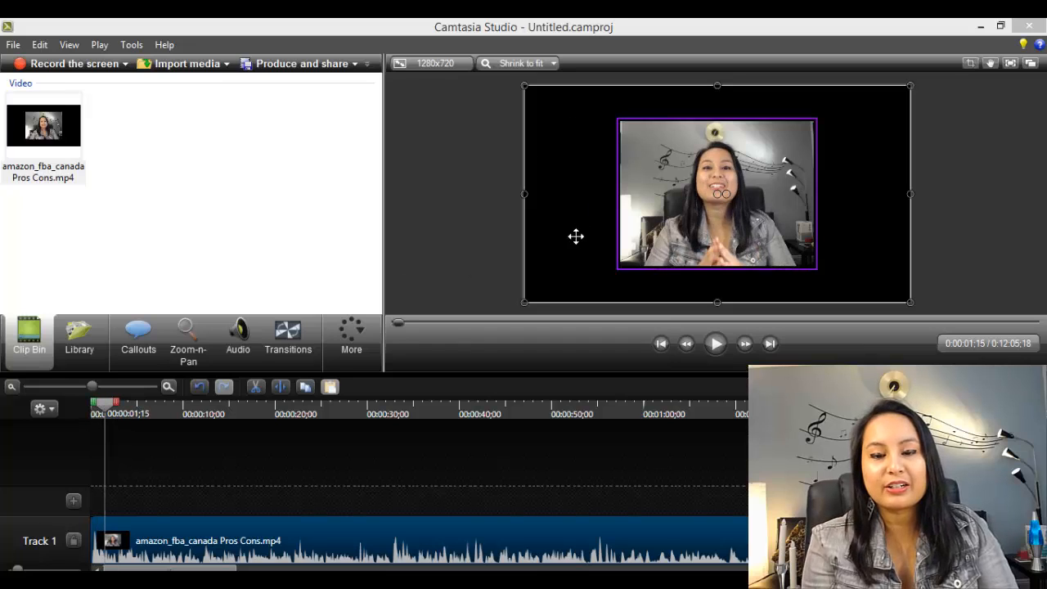
# - Show the Callouts options and expand the Shape gallery to reveal every callout shape
pyautogui.click(138, 335)
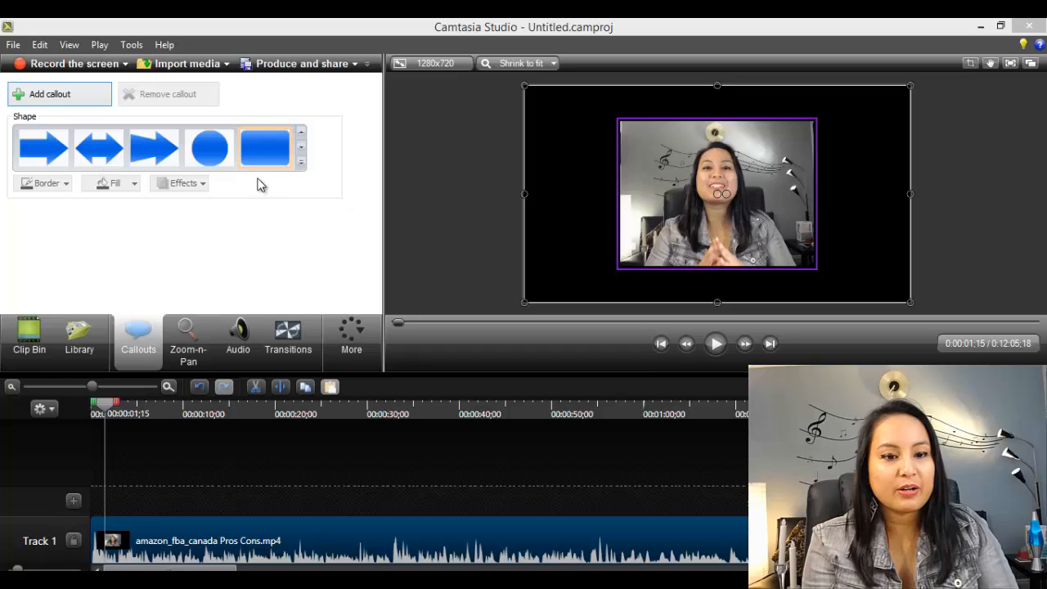
pyautogui.click(29, 340)
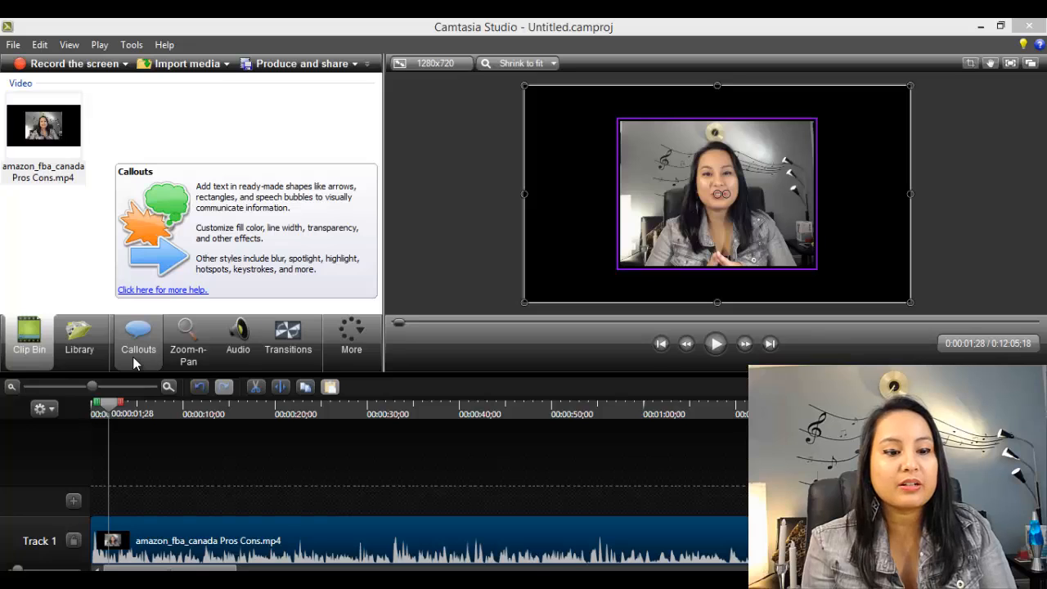
pyautogui.click(138, 340)
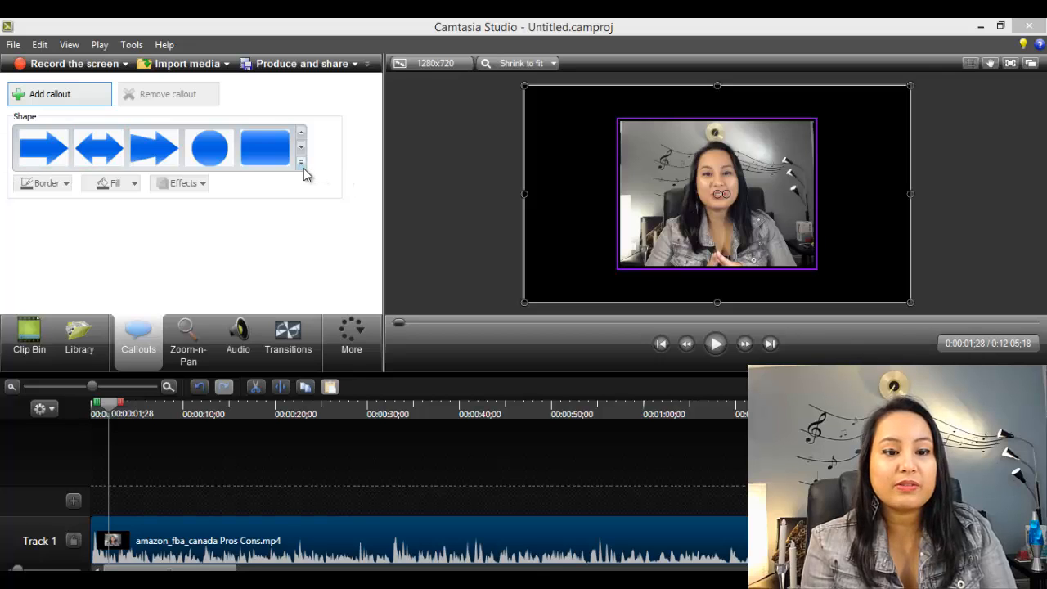
pyautogui.click(301, 162)
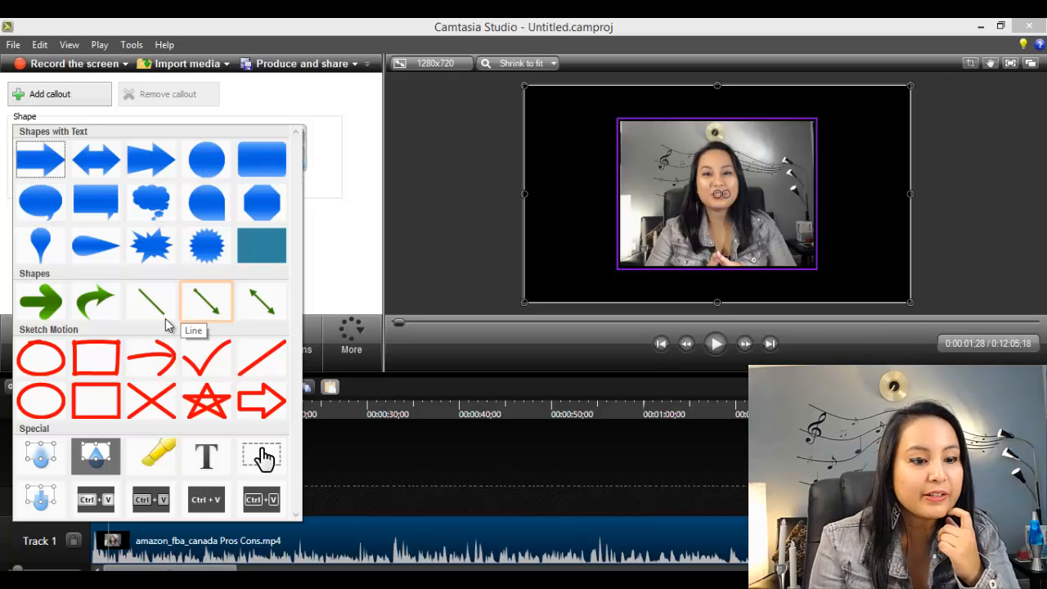
pyautogui.moveTo(206, 455)
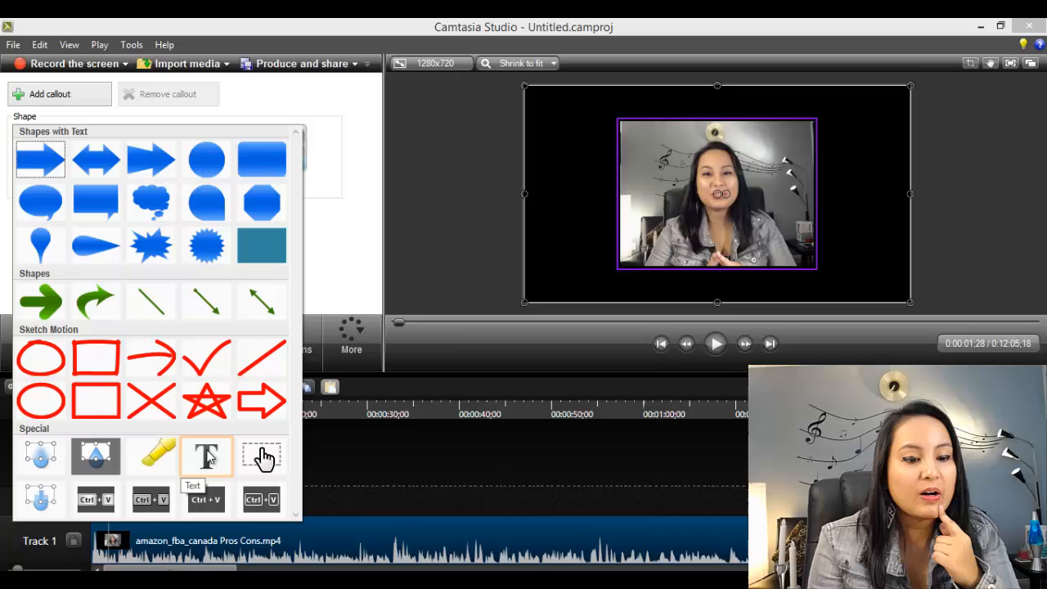
# - Add a Text callout on Track 2 reading 'Hello, my name is Jewel!'
pyautogui.click(206, 457)
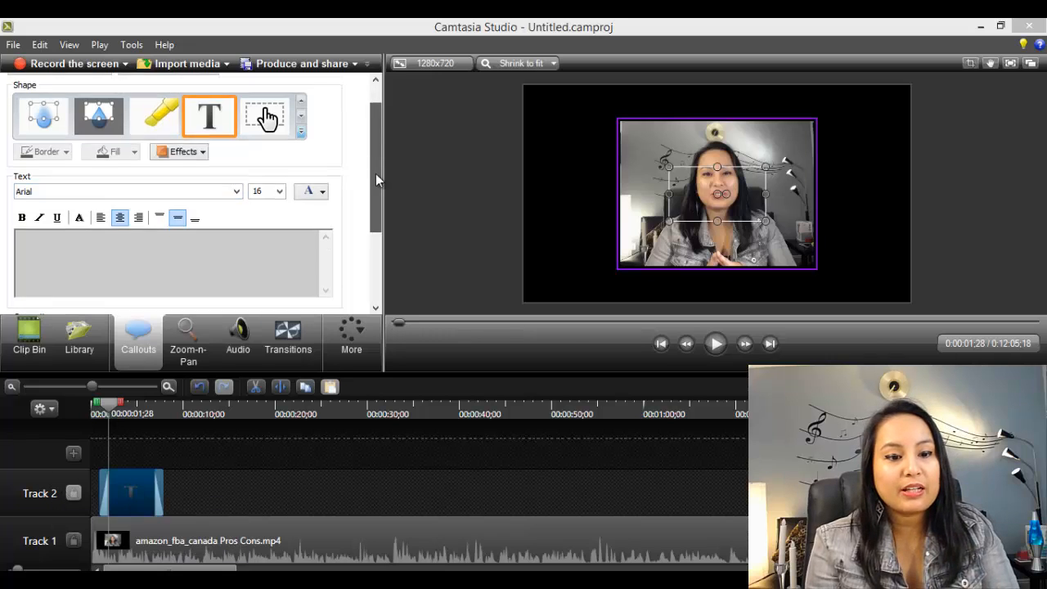
pyautogui.write('Hello, my nam')
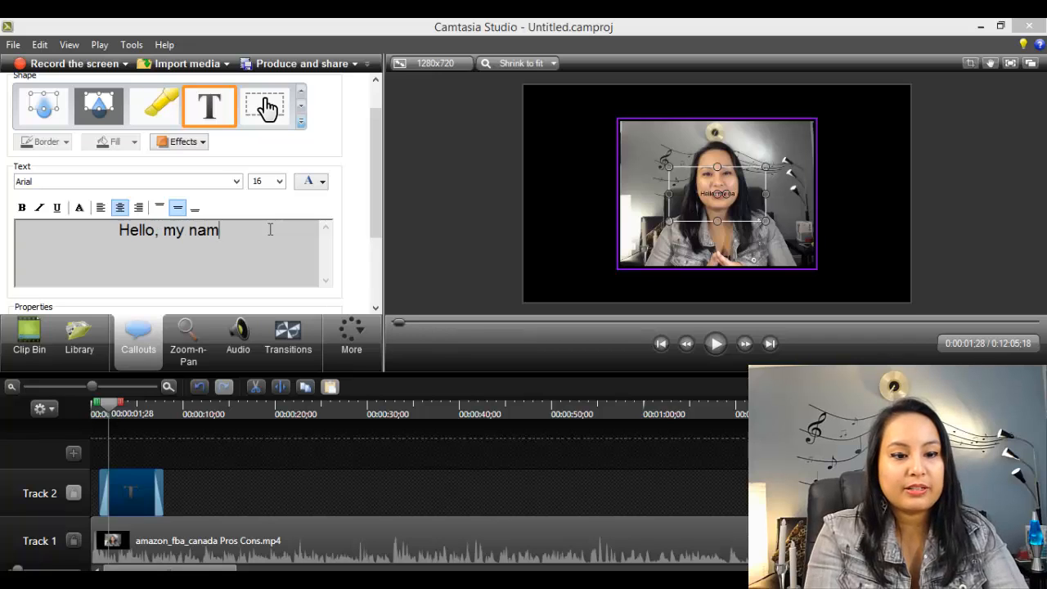
pyautogui.write('e is Jewel!')
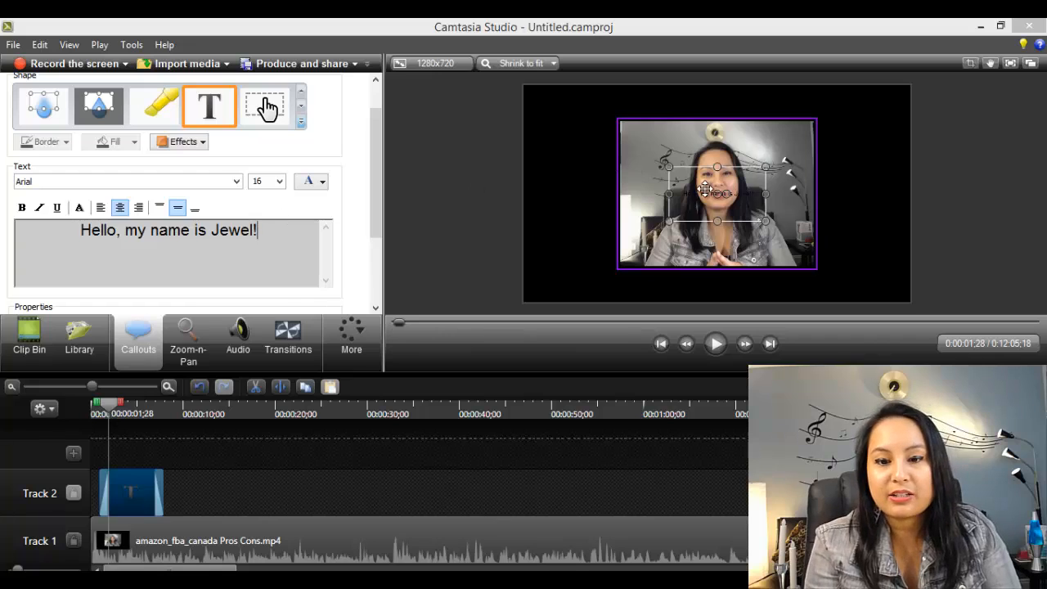
pyautogui.moveTo(445, 266)
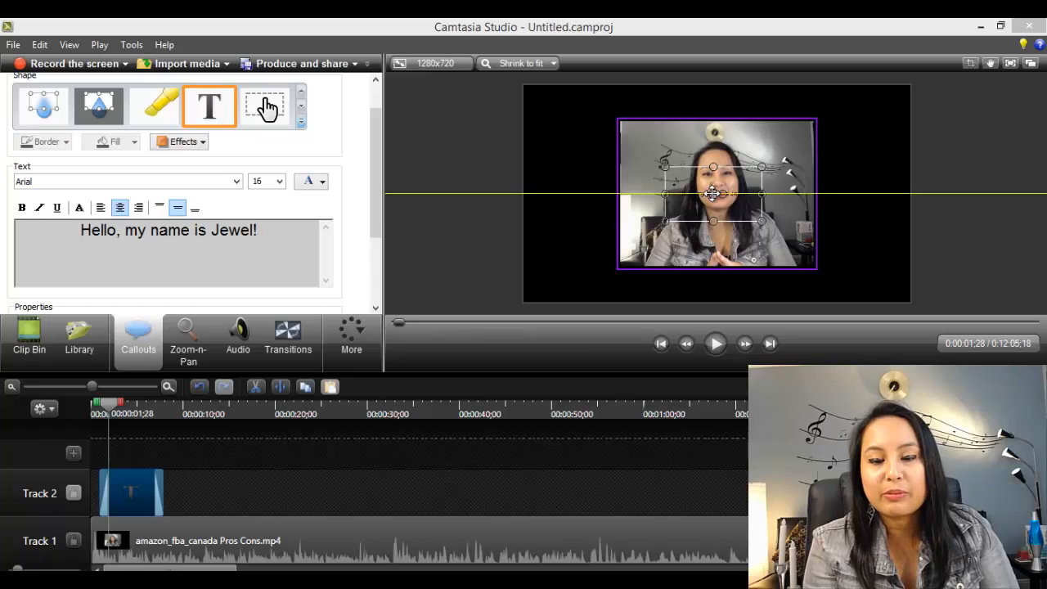
# - Move the greeting callout off the video into the black area on the left
pyautogui.moveTo(713, 195); pyautogui.dragTo(578, 173)
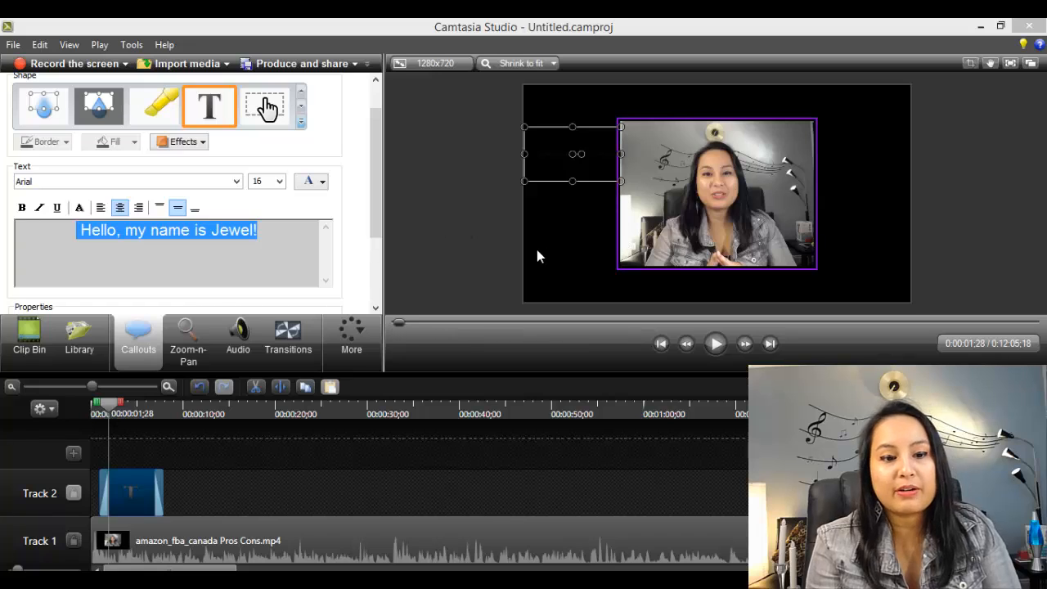
pyautogui.click(307, 180)
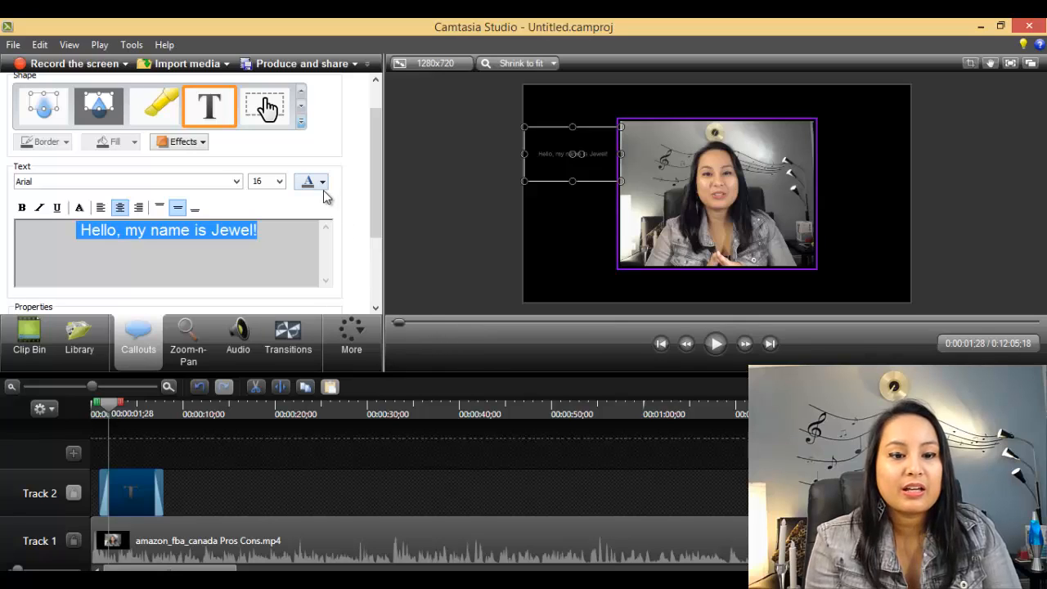
# - Bring up the colour palette for the callout text
pyautogui.click(322, 182)
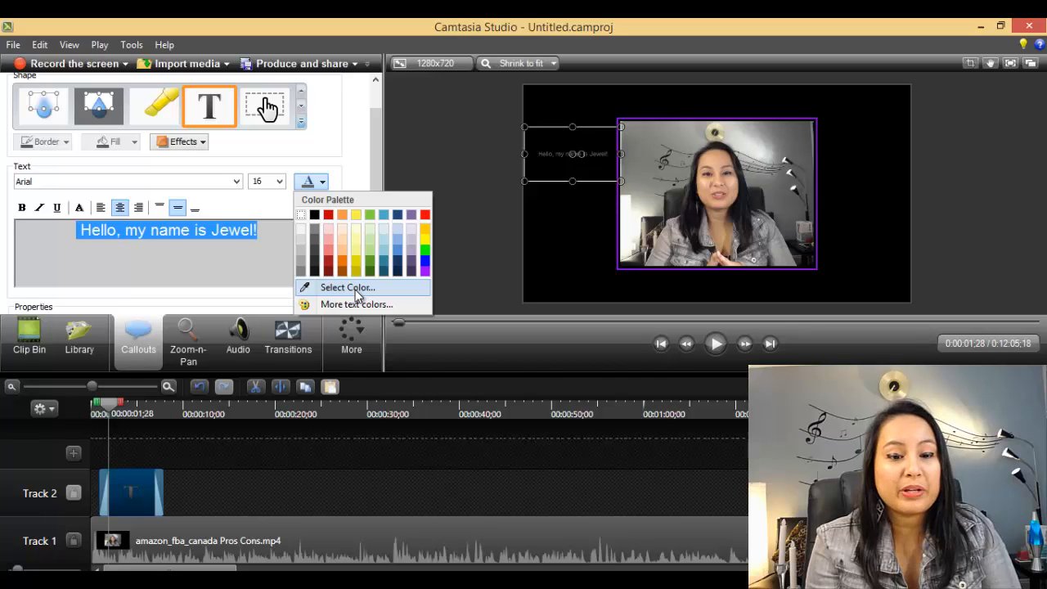
pyautogui.moveTo(425, 342)
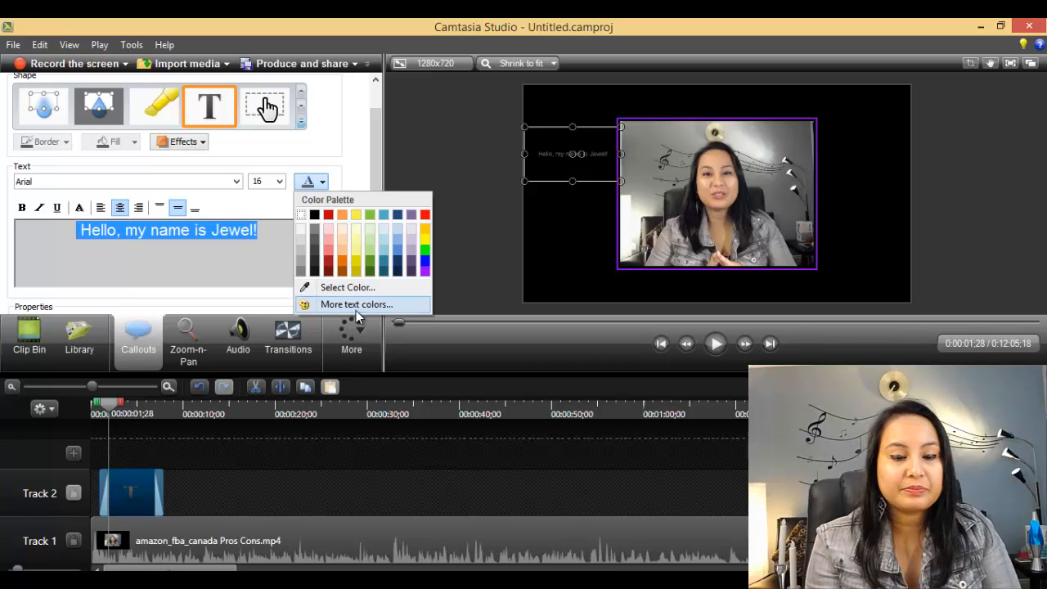
pyautogui.moveTo(347, 287)
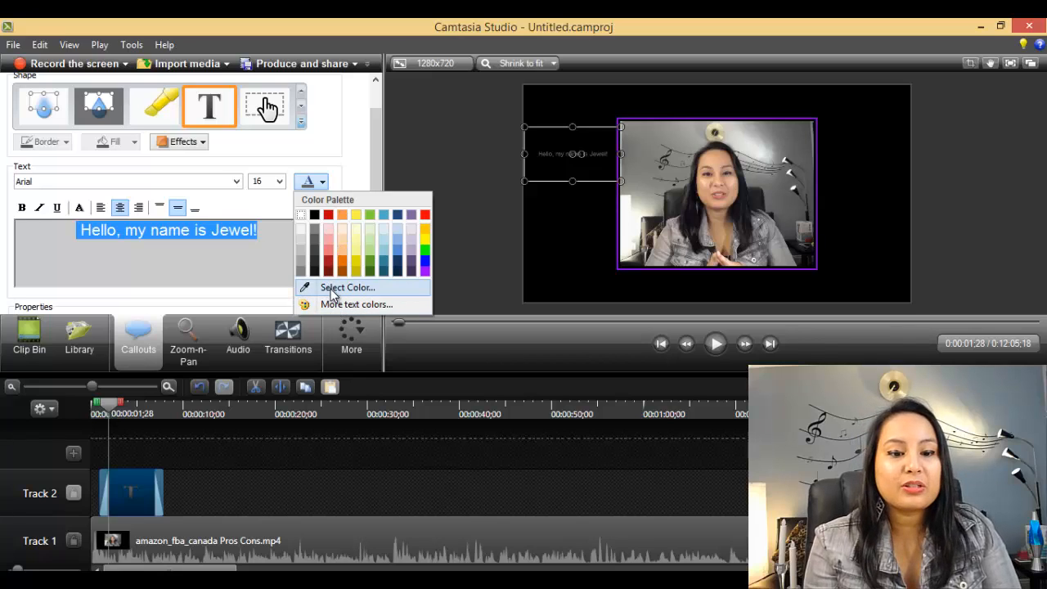
# - Mix a medium purple (red 128, green 51, blue 173) in the custom colour picker
pyautogui.click(348, 287)
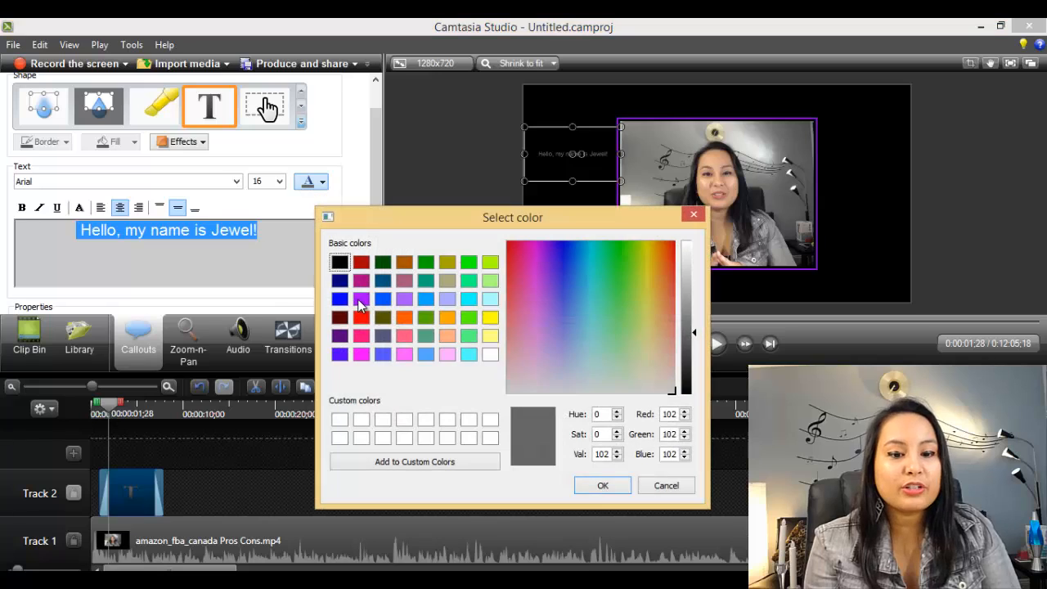
pyautogui.click(556, 298)
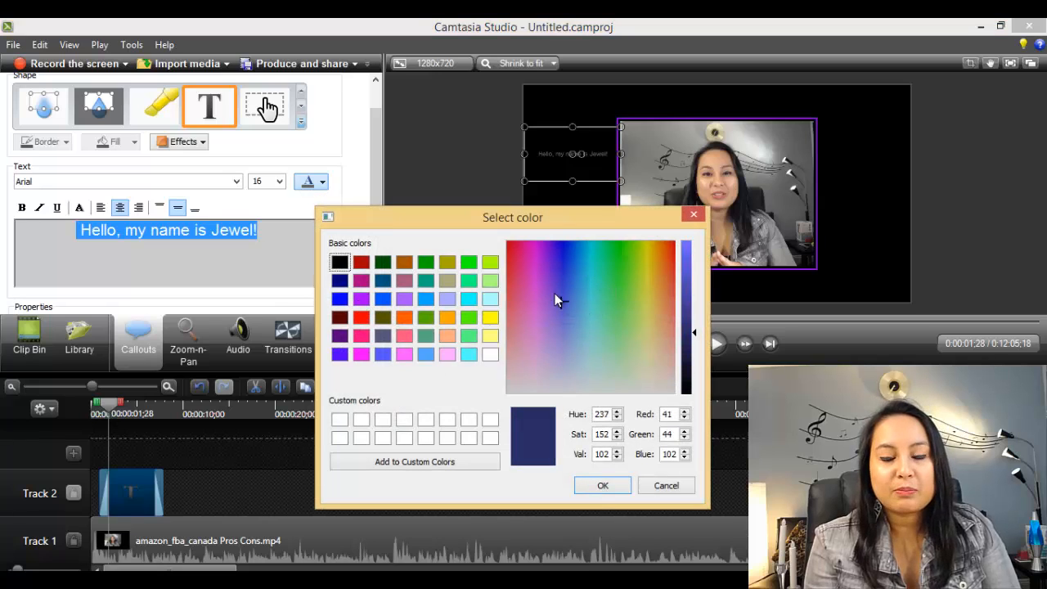
pyautogui.click(554, 325)
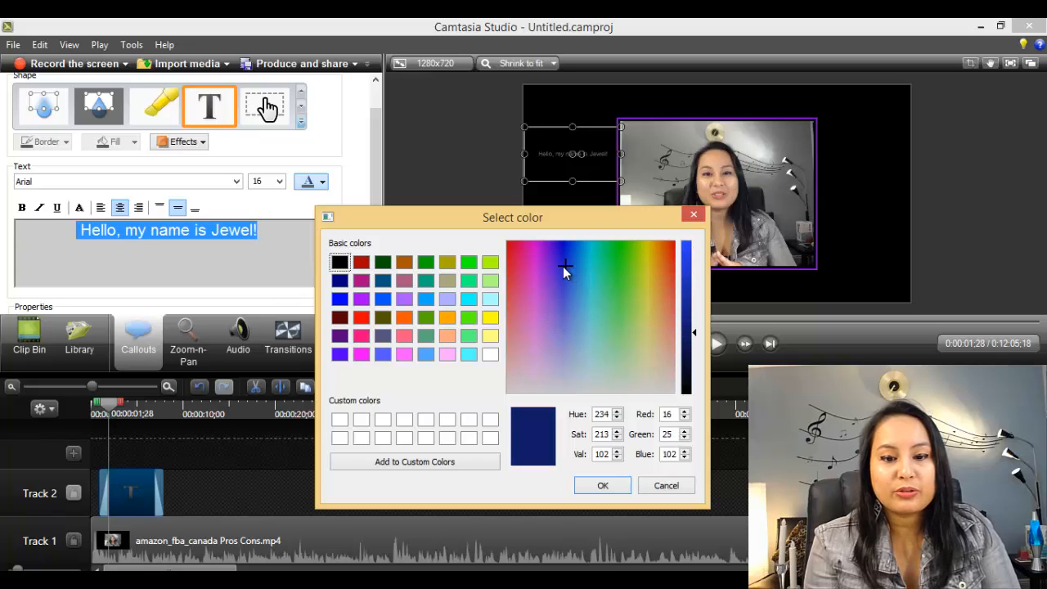
pyautogui.click(552, 260)
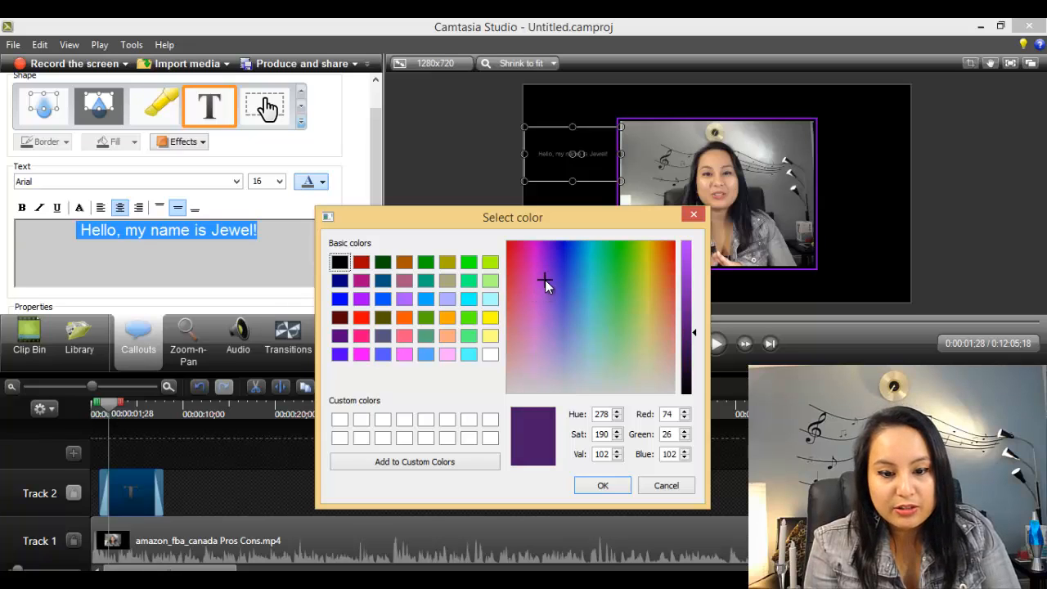
pyautogui.click(540, 302)
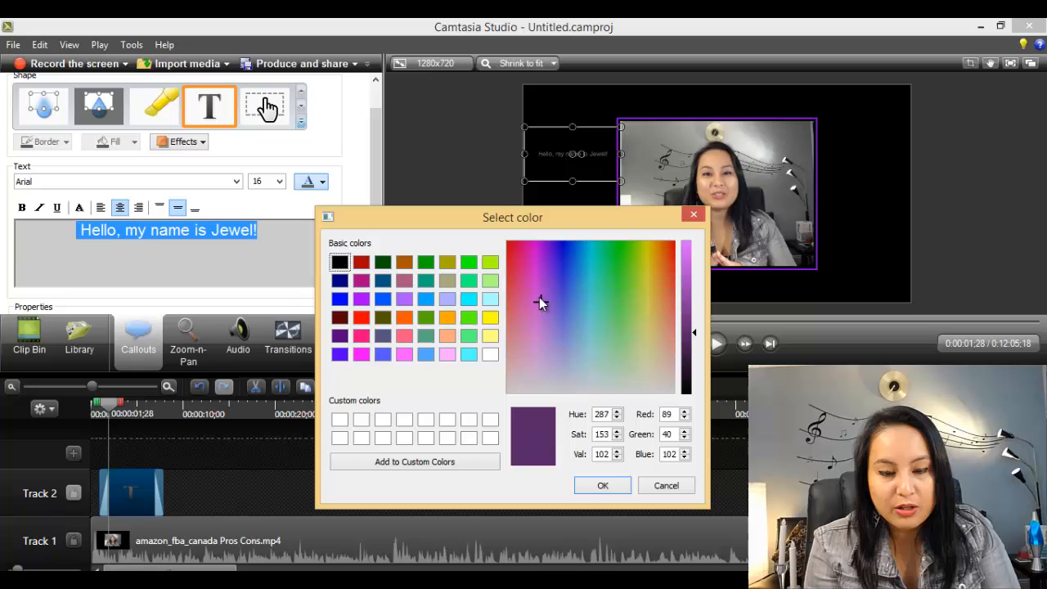
pyautogui.click(530, 303)
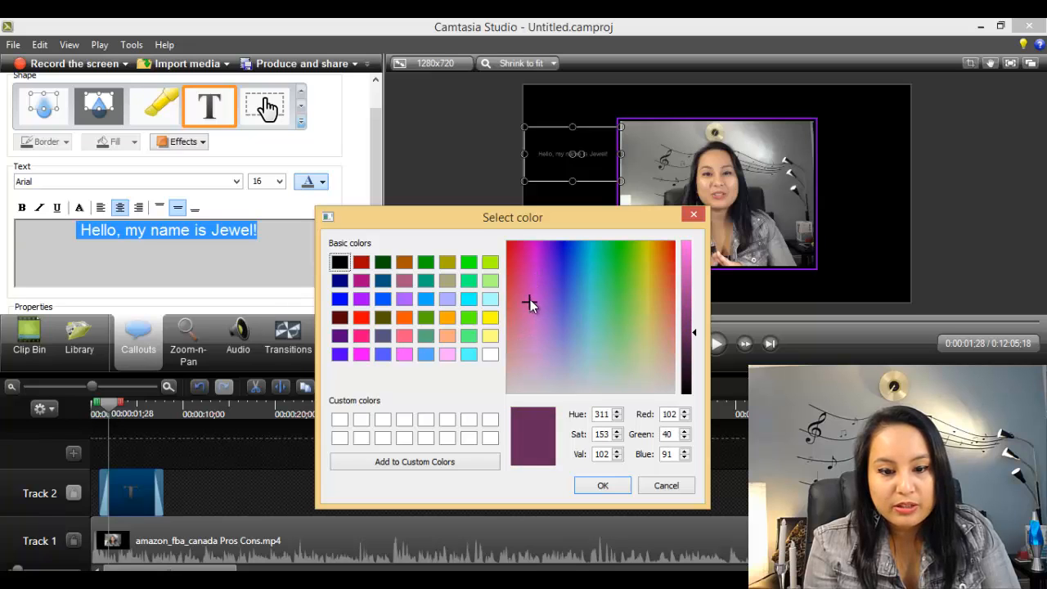
pyautogui.click(548, 261)
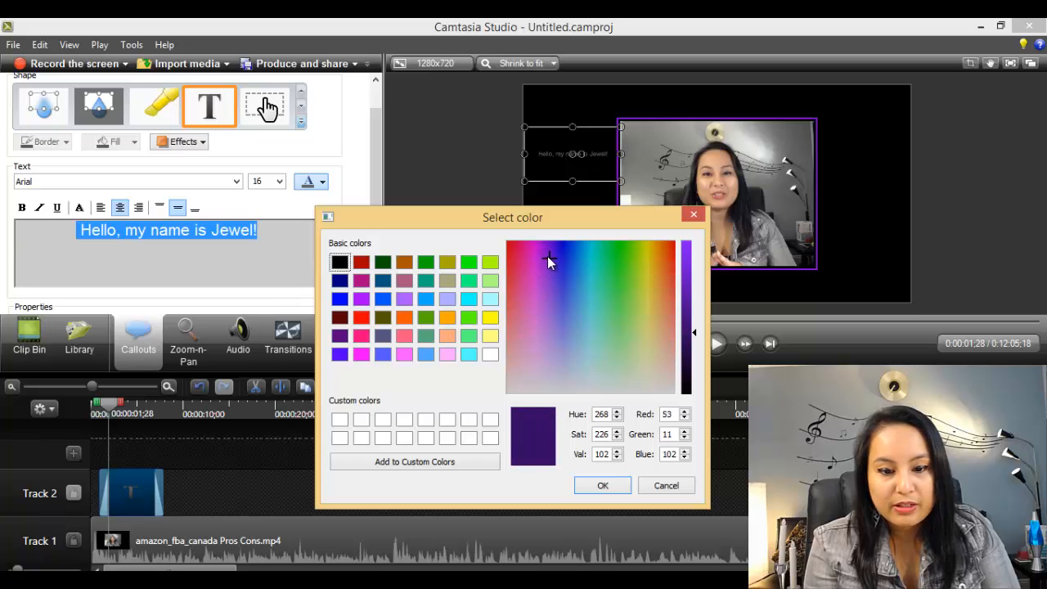
pyautogui.click(550, 271)
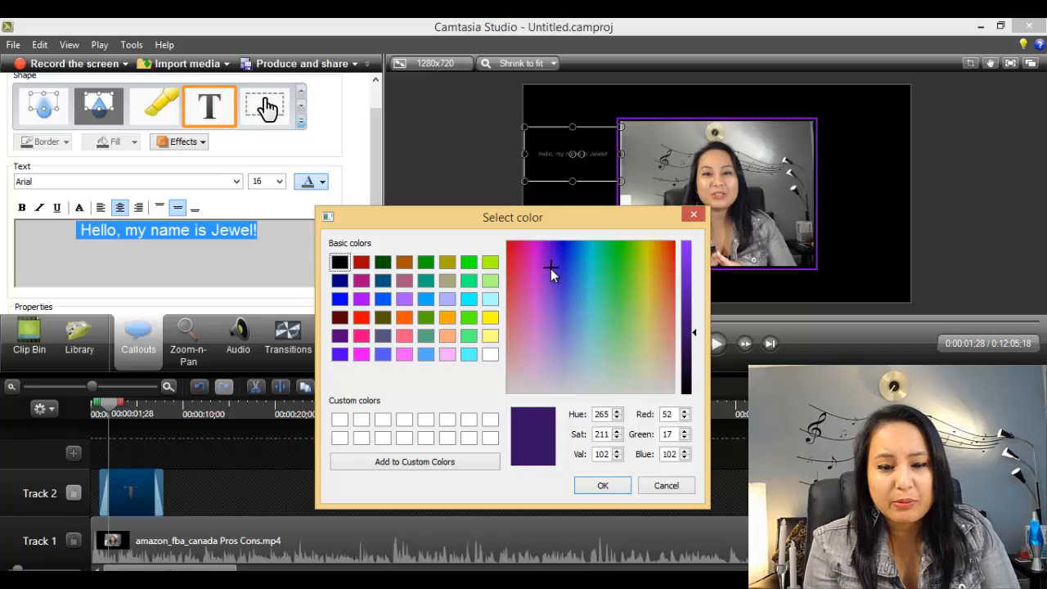
pyautogui.click(549, 286)
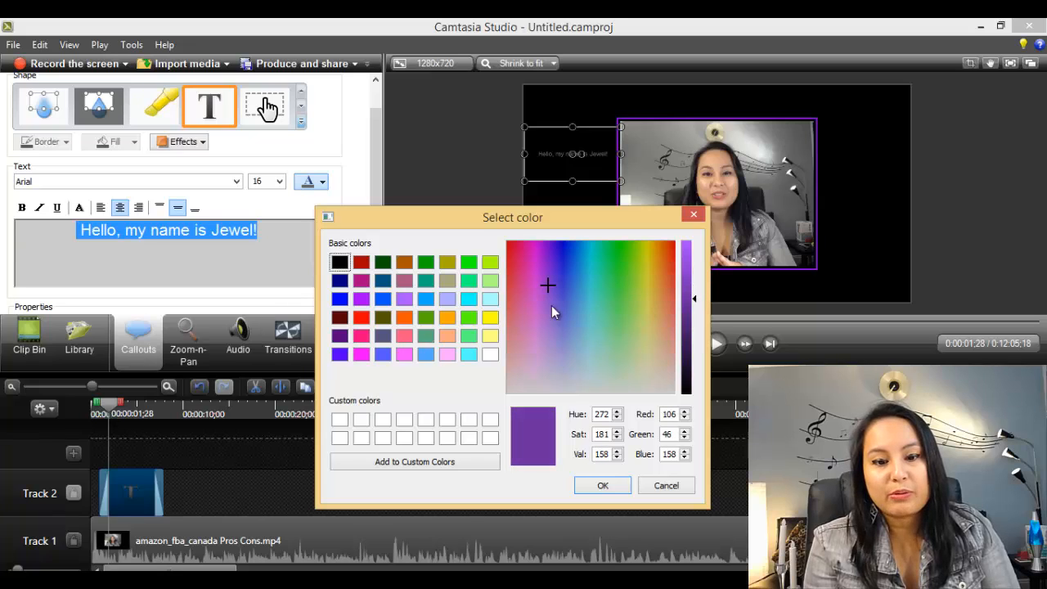
pyautogui.click(544, 288)
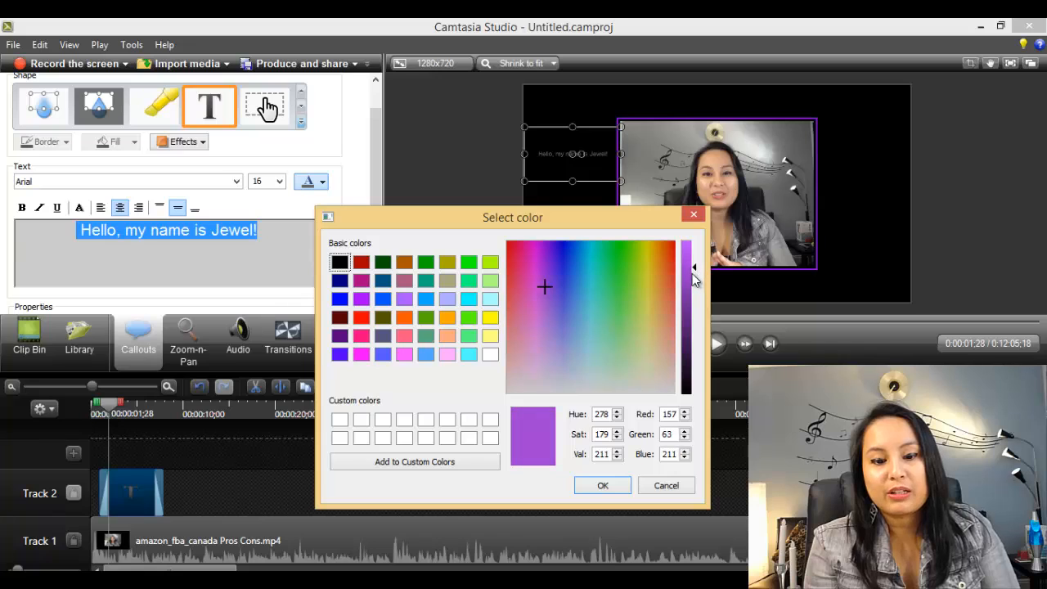
pyautogui.moveTo(694, 274); pyautogui.dragTo(693, 293)
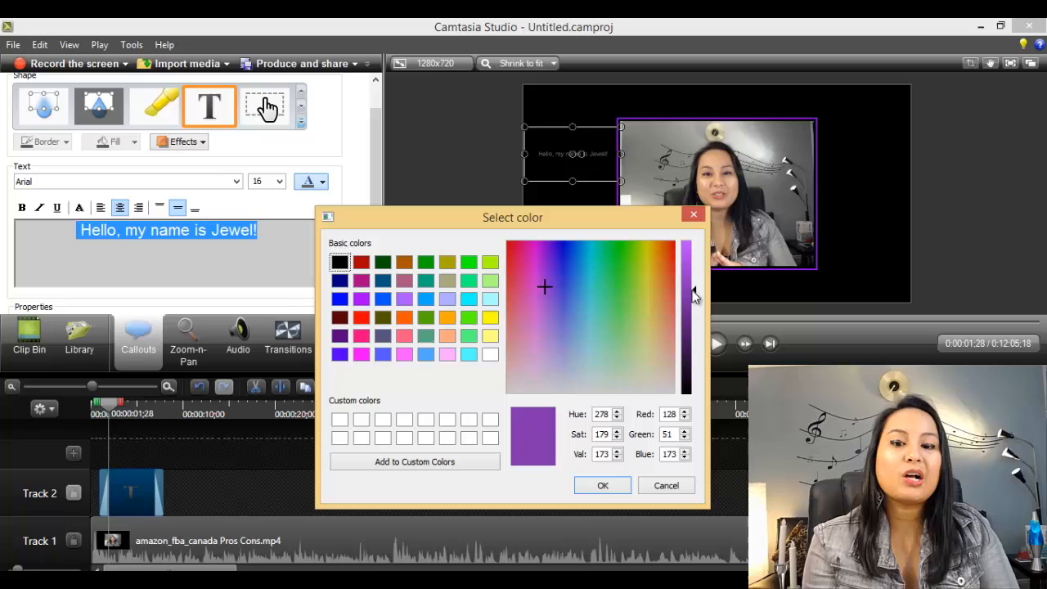
pyautogui.moveTo(602, 485)
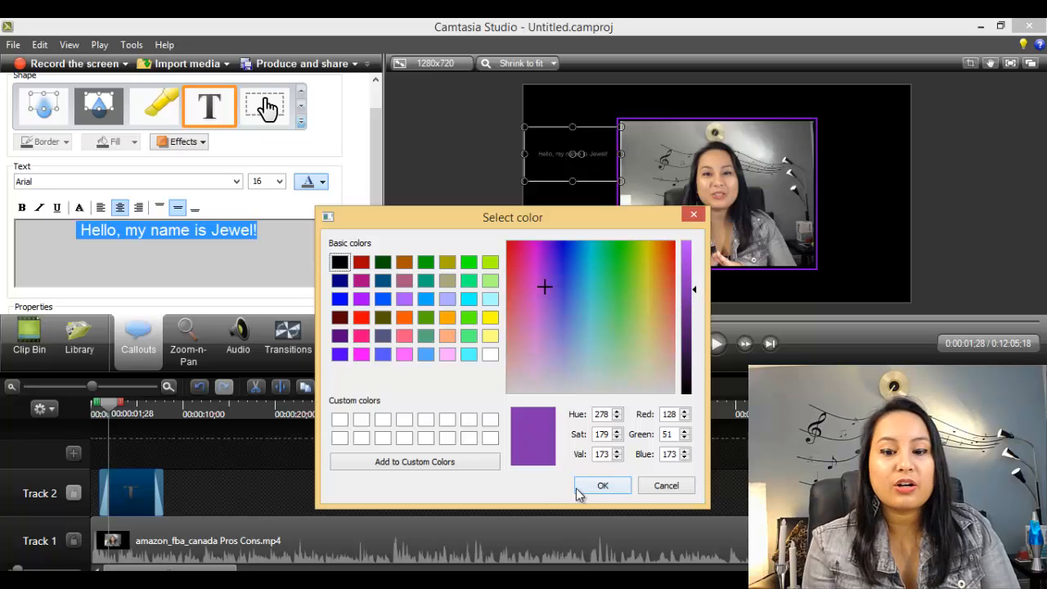
pyautogui.moveTo(585, 500)
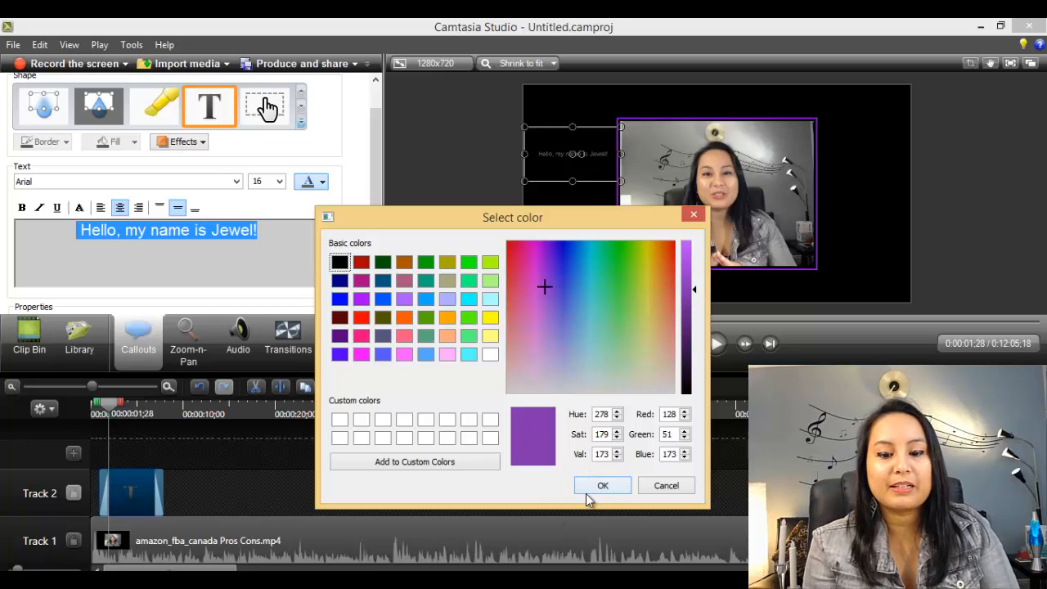
# - Apply the purple colour and enlarge the greeting text to size 36
pyautogui.click(602, 485)
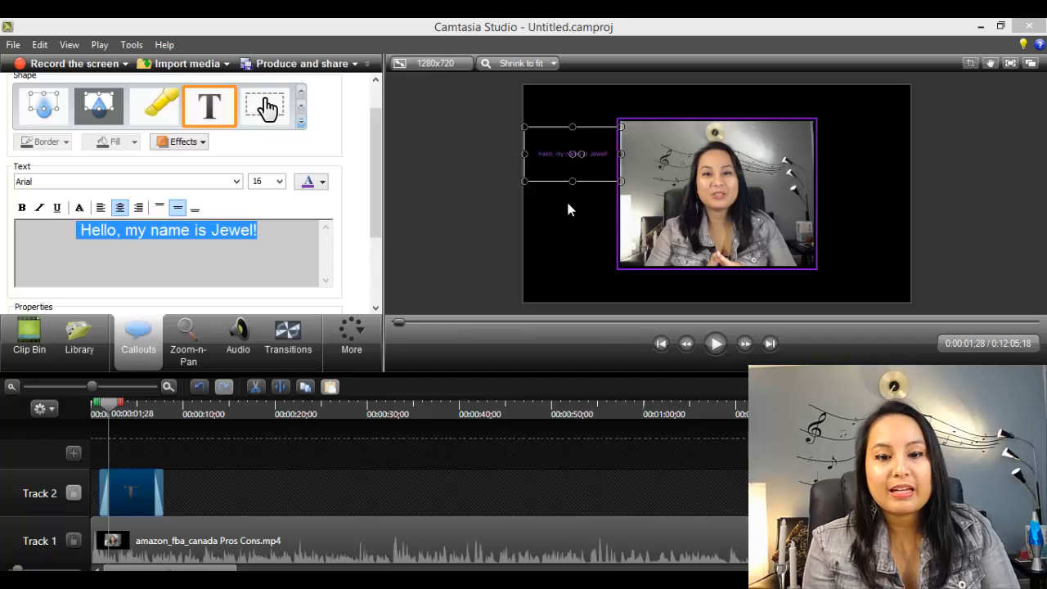
pyautogui.moveTo(546, 225)
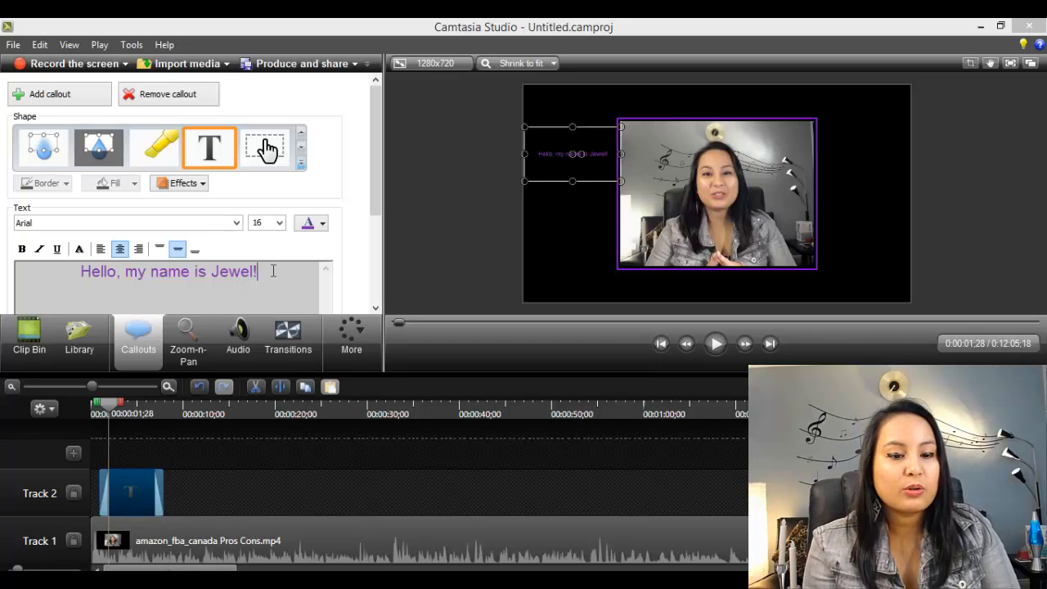
pyautogui.tripleClick(168, 270)
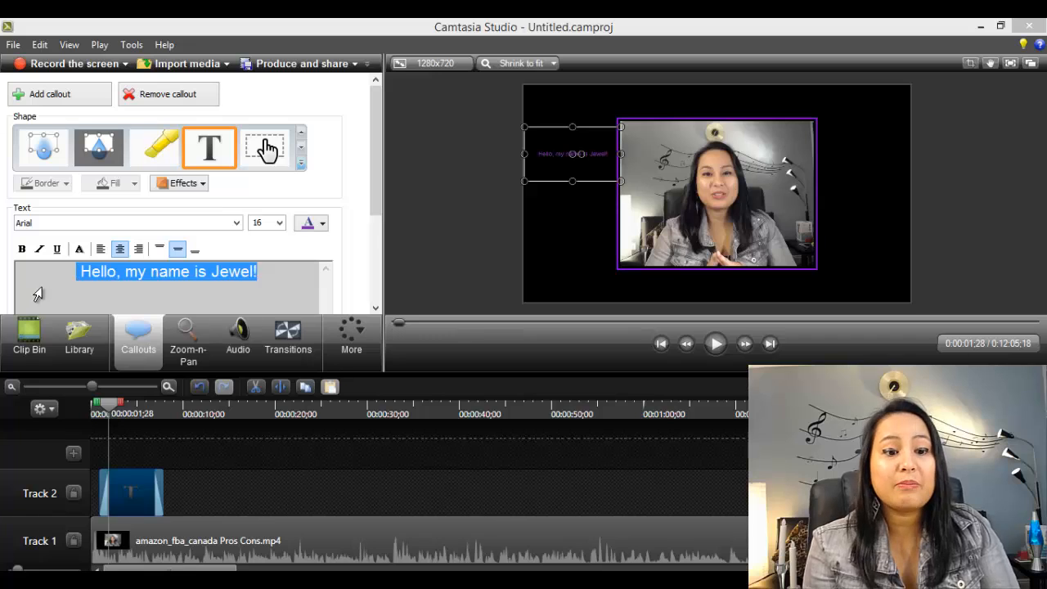
pyautogui.moveTo(276, 251)
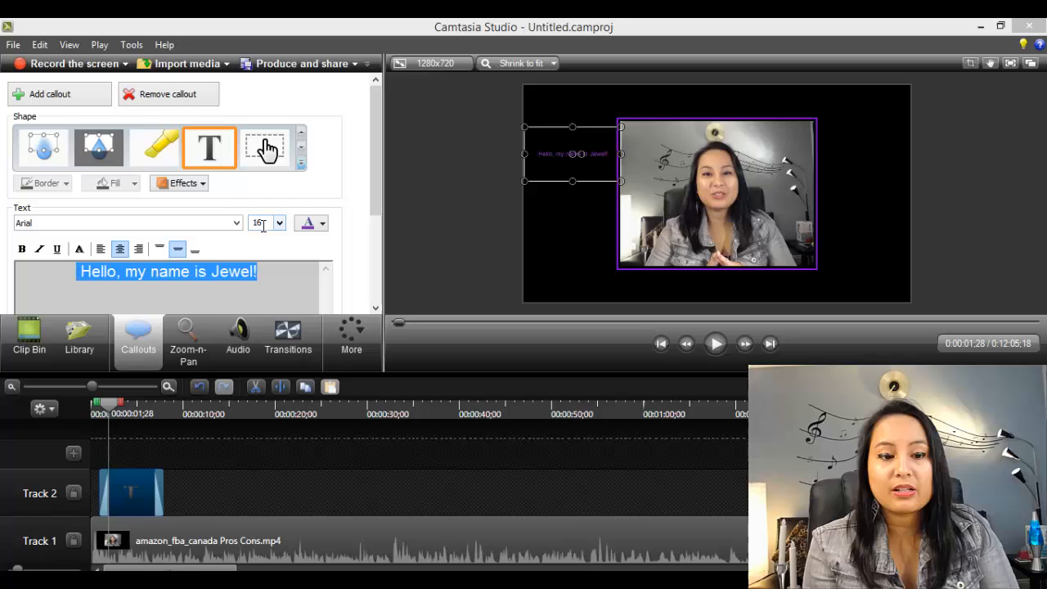
pyautogui.click(279, 223)
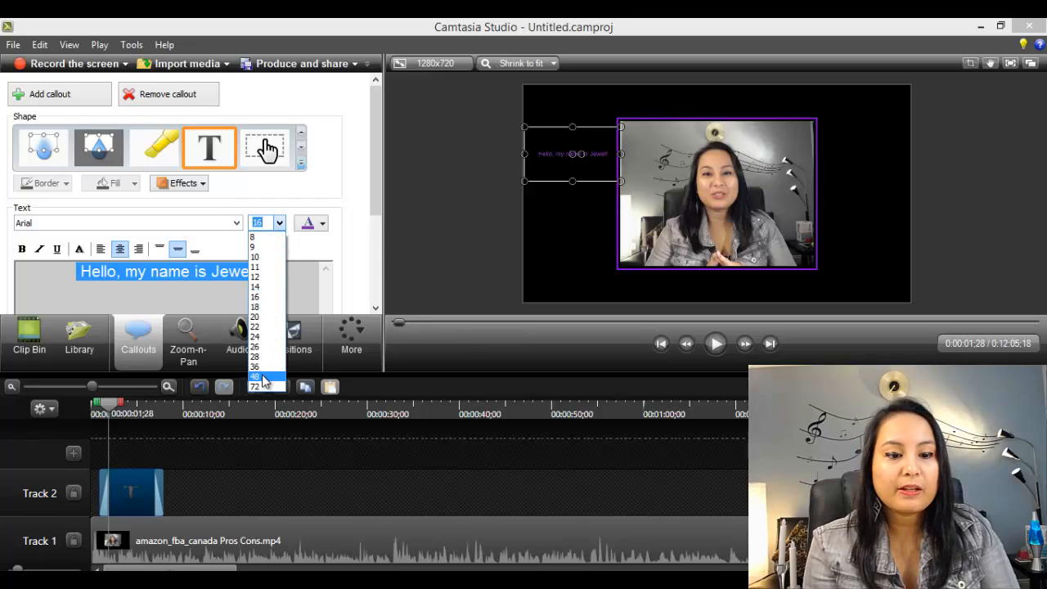
pyautogui.click(256, 376)
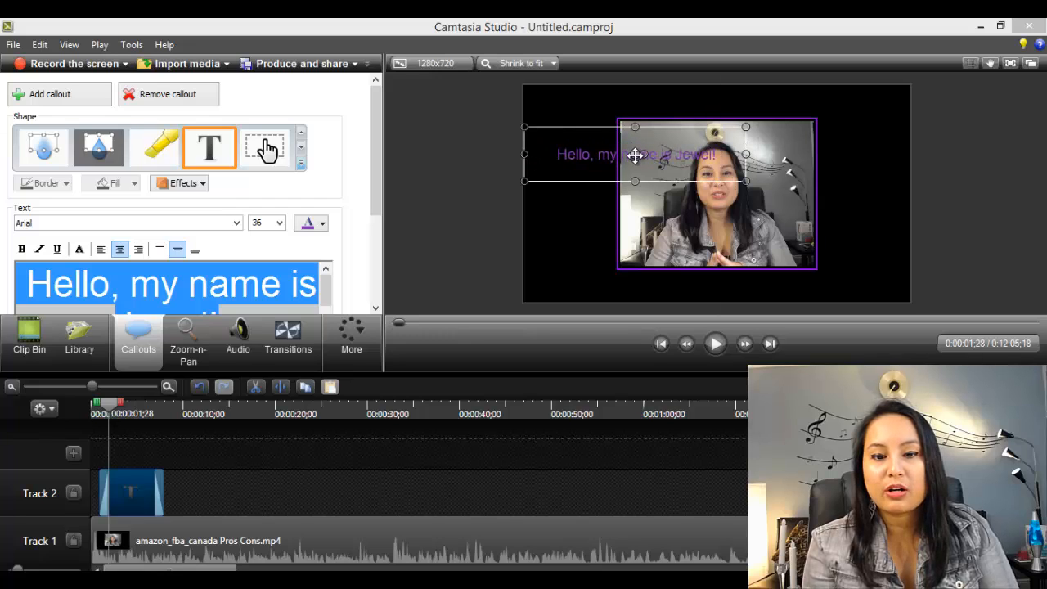
# - Drag the purple greeting callout to the top centre of the frame, above the video
pyautogui.moveTo(635, 153); pyautogui.dragTo(717, 100)
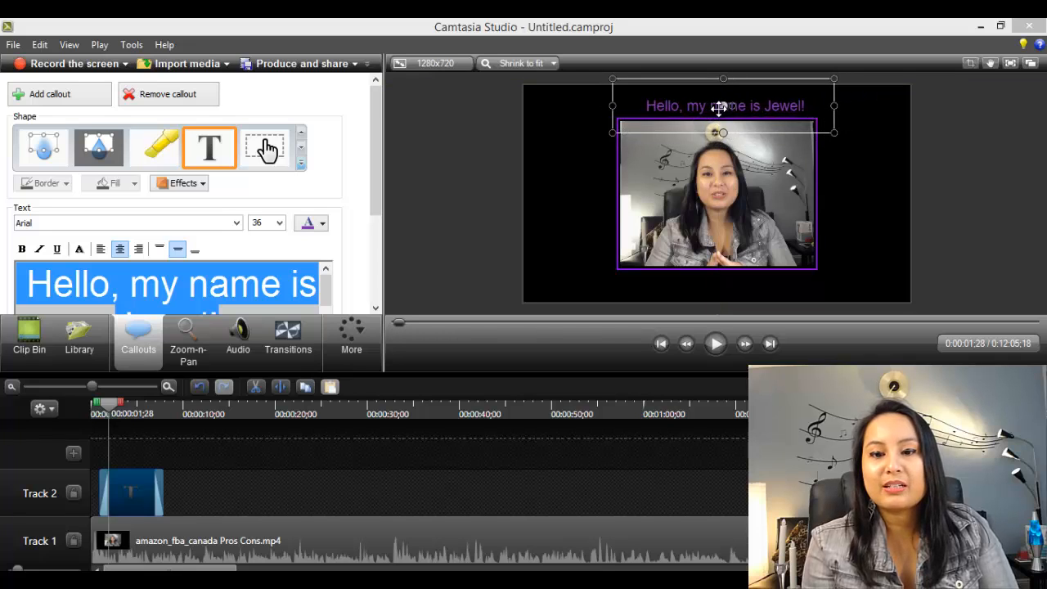
pyautogui.moveTo(723, 106); pyautogui.dragTo(718, 116)
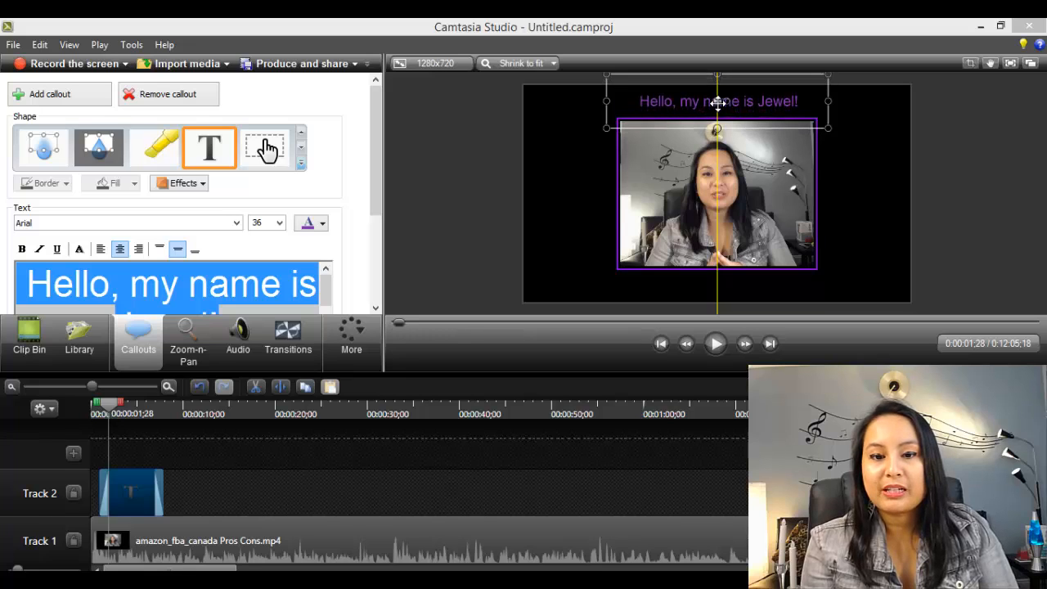
pyautogui.moveTo(440, 228)
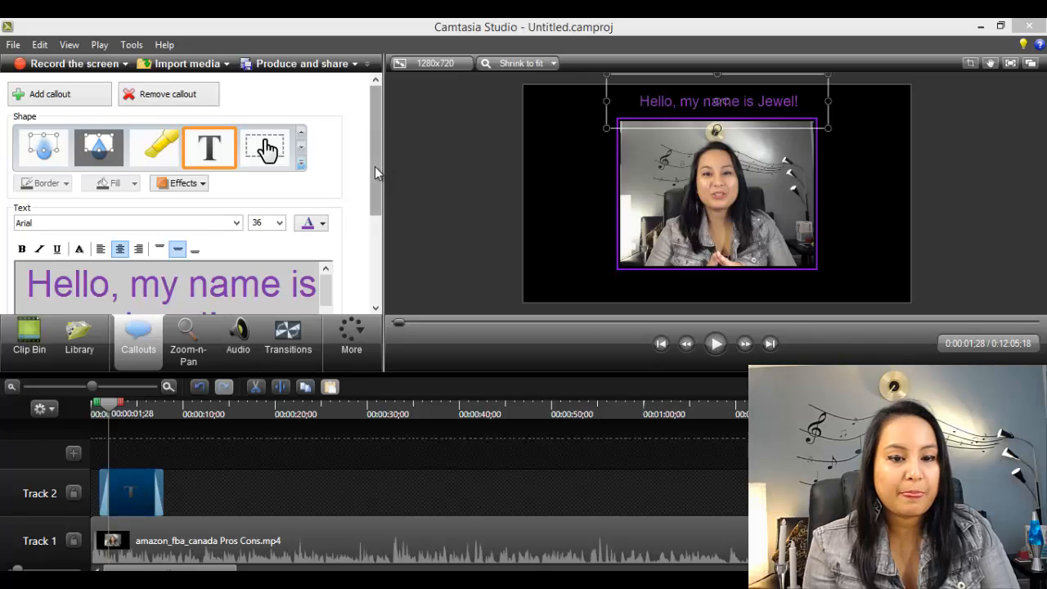
# - Switch the greeting callout's font to Aharoni and select all its text
pyautogui.scroll(-3)
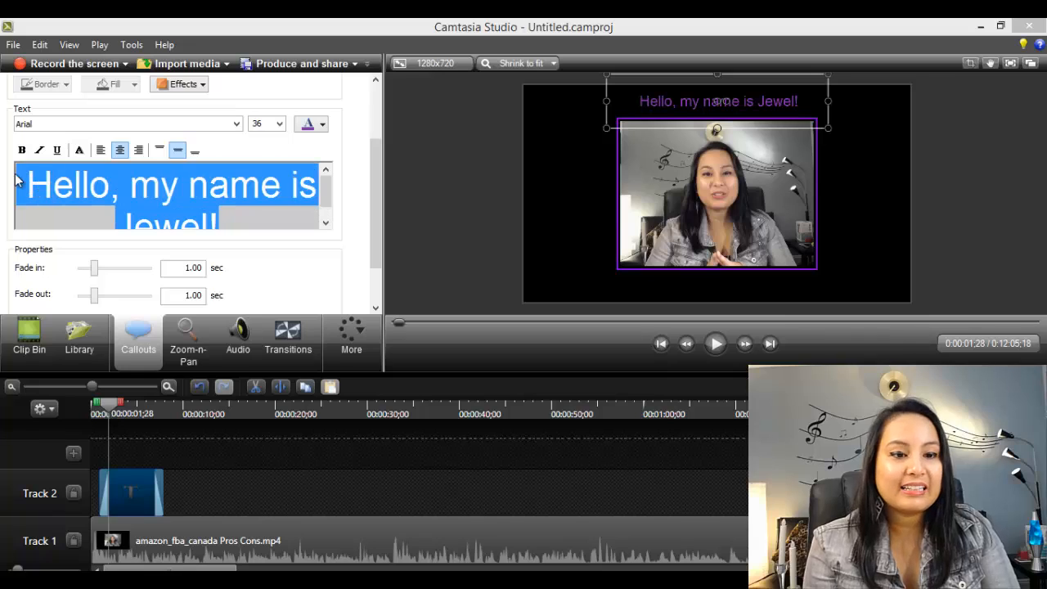
pyautogui.moveTo(93, 124)
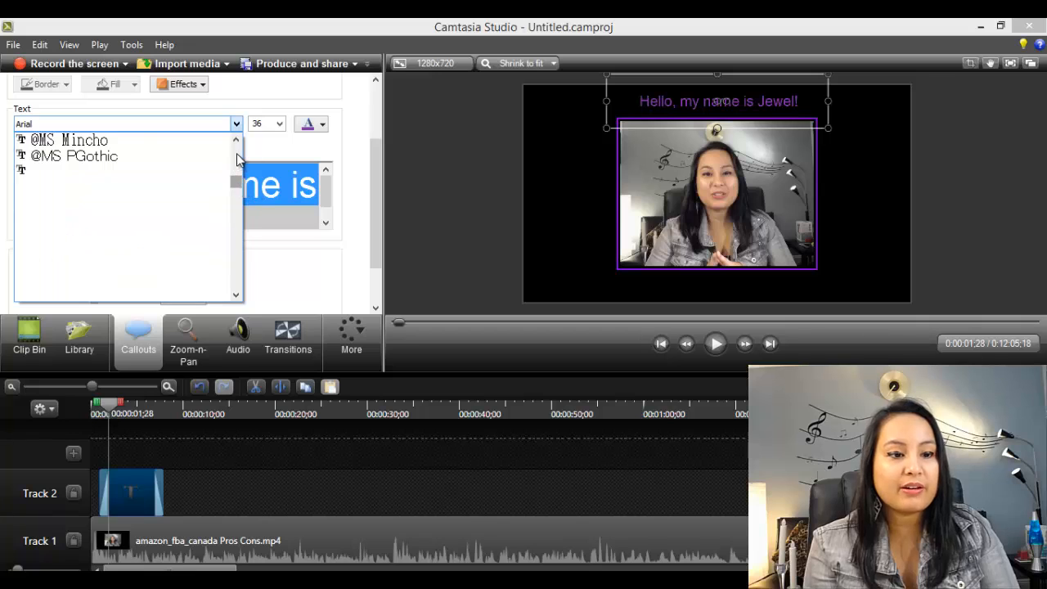
pyautogui.scroll(-3)
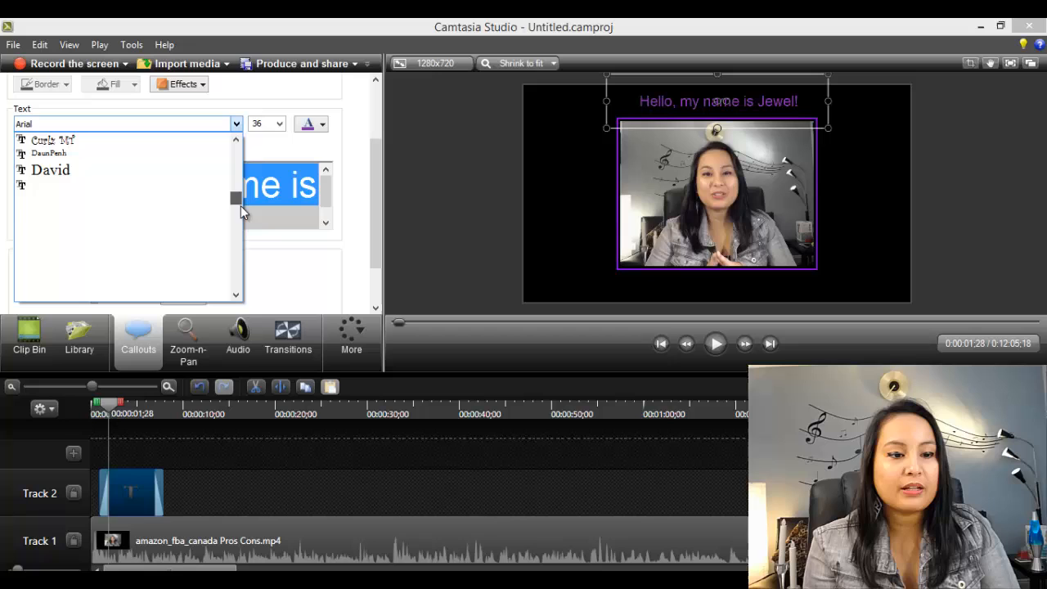
pyautogui.scroll(-3)
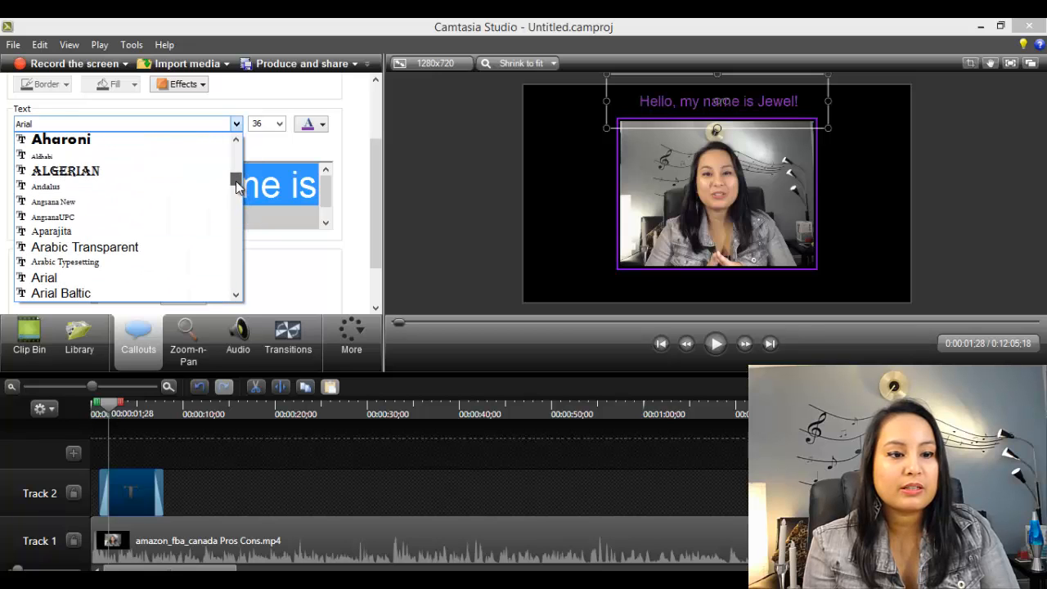
pyautogui.click(61, 139)
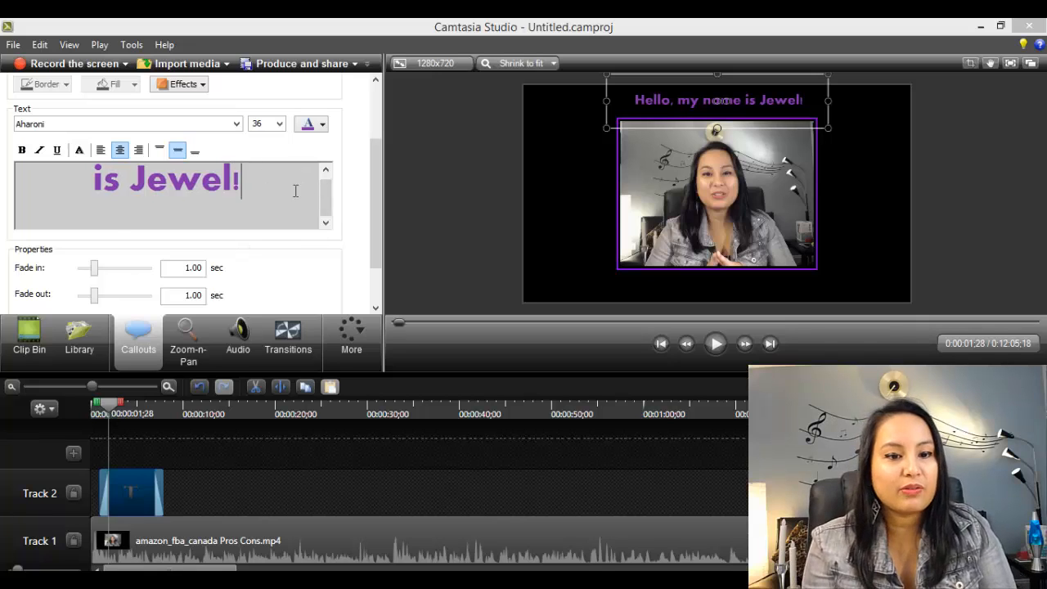
pyautogui.doubleClick(163, 179)
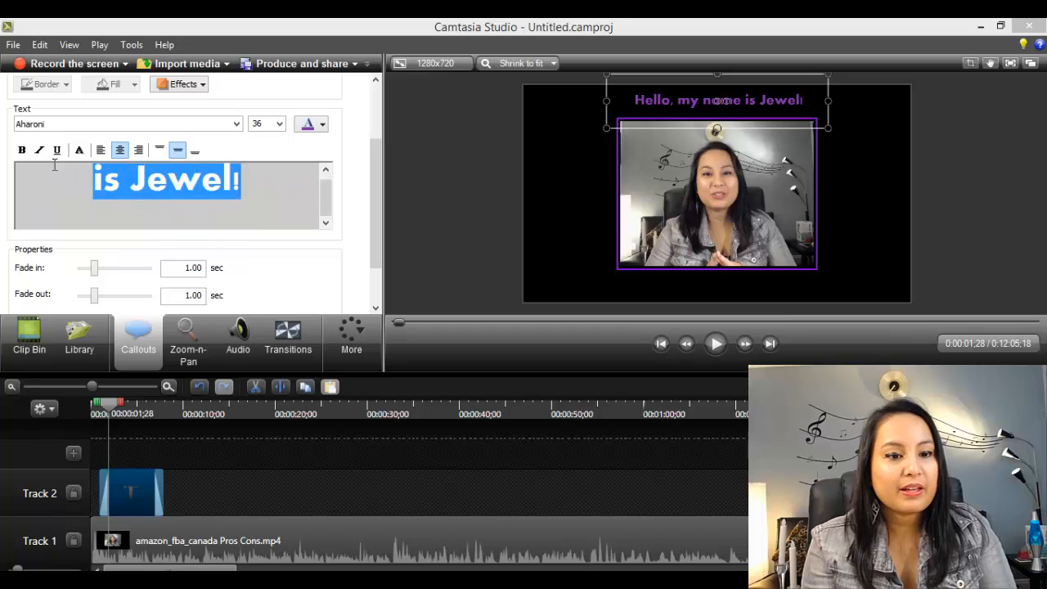
pyautogui.click(321, 123)
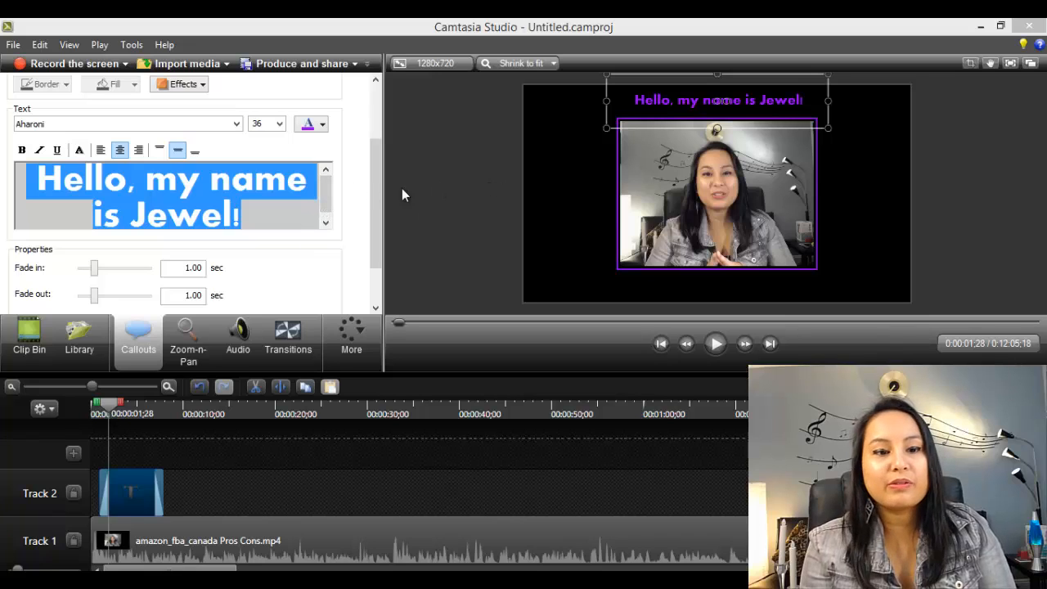
# - Pick a larger font size so 'Hello, my name is Jewel!' spans one line across the top
pyautogui.click(279, 124)
pyautogui.write('72')
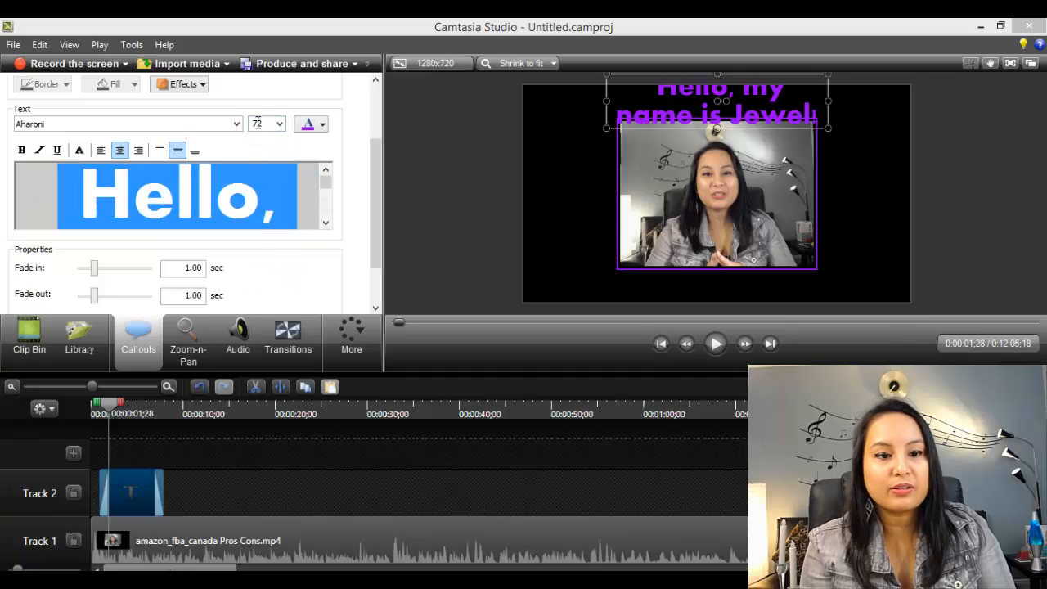
pyautogui.click(280, 124)
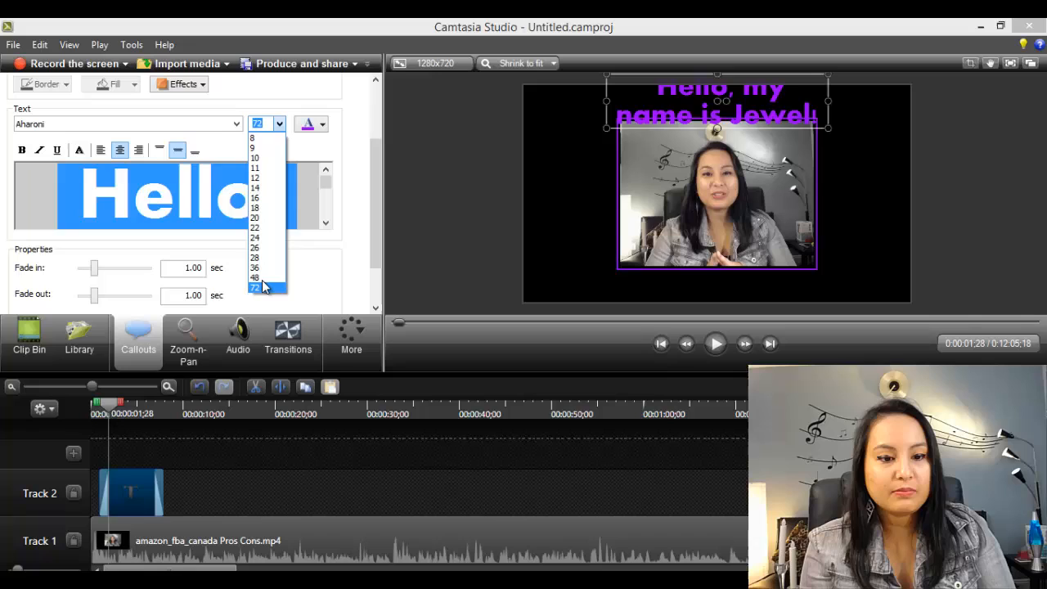
pyautogui.click(255, 277)
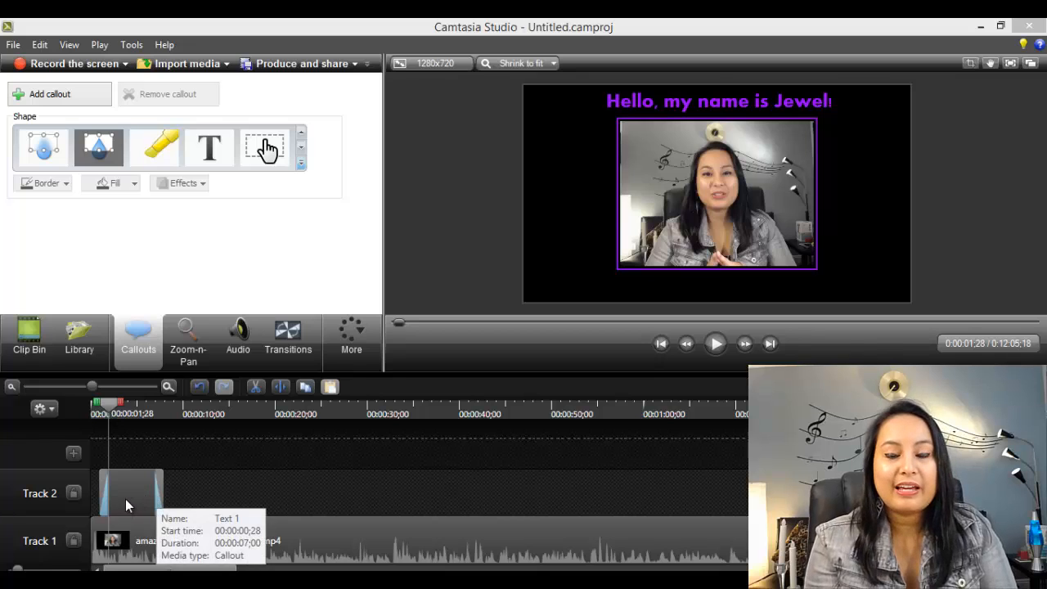
# - Drag the greeting callout clip back to the start of Track 2
pyautogui.click(131, 491)
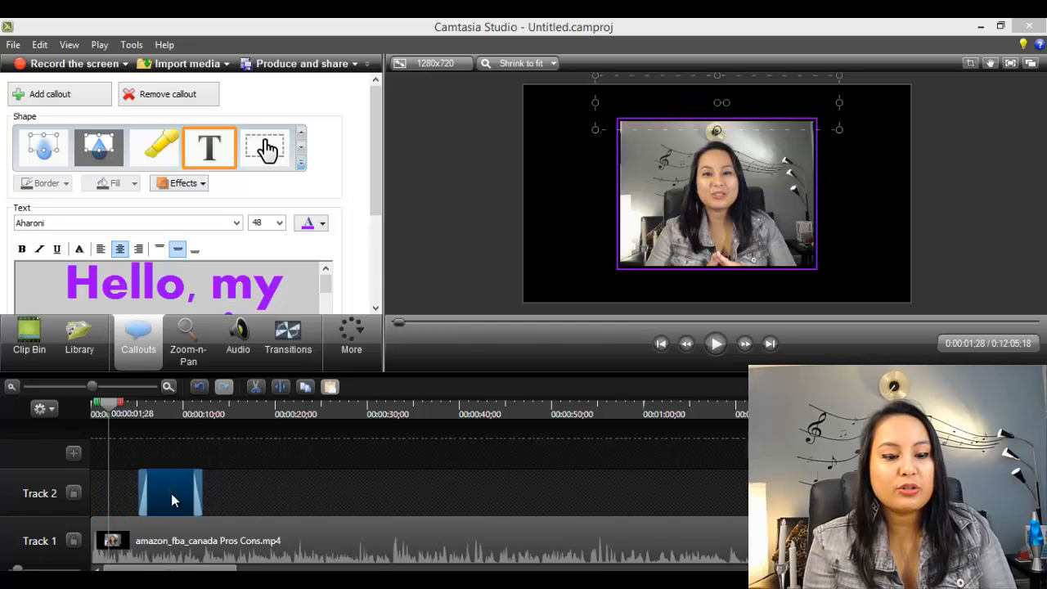
pyautogui.moveTo(170, 492); pyautogui.dragTo(392, 444)
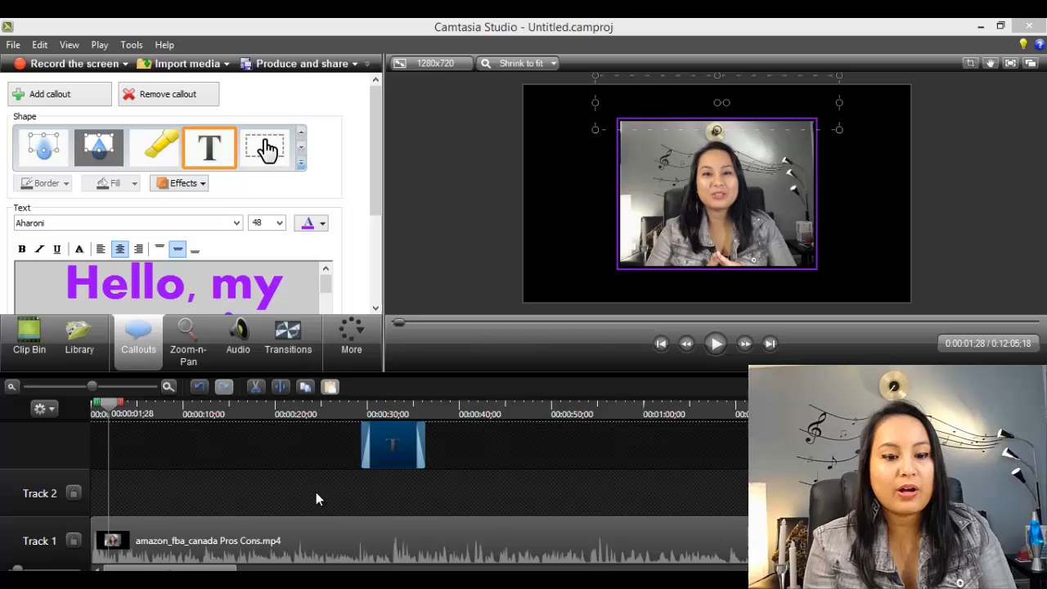
pyautogui.moveTo(393, 444); pyautogui.dragTo(122, 490)
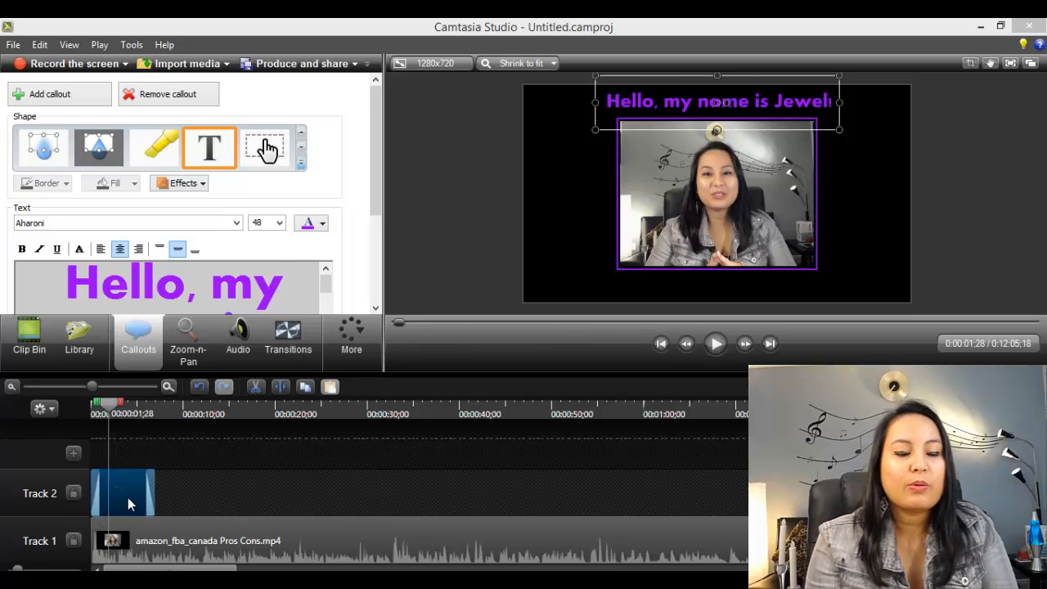
pyautogui.moveTo(124, 504)
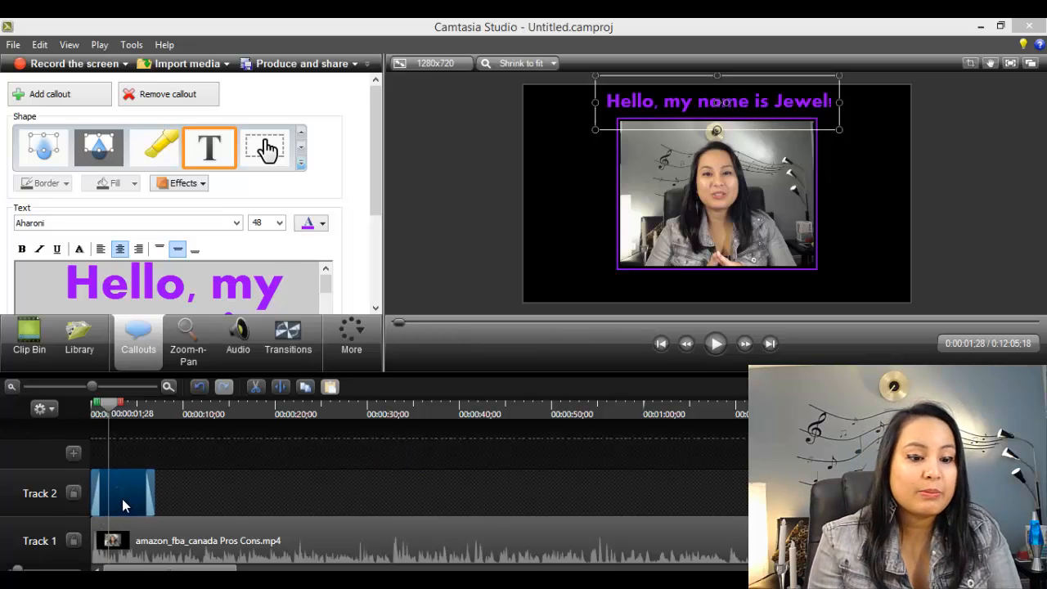
# - Confirm a 7-second duration for the callout clip via Duration..
pyautogui.rightClick(122, 491)
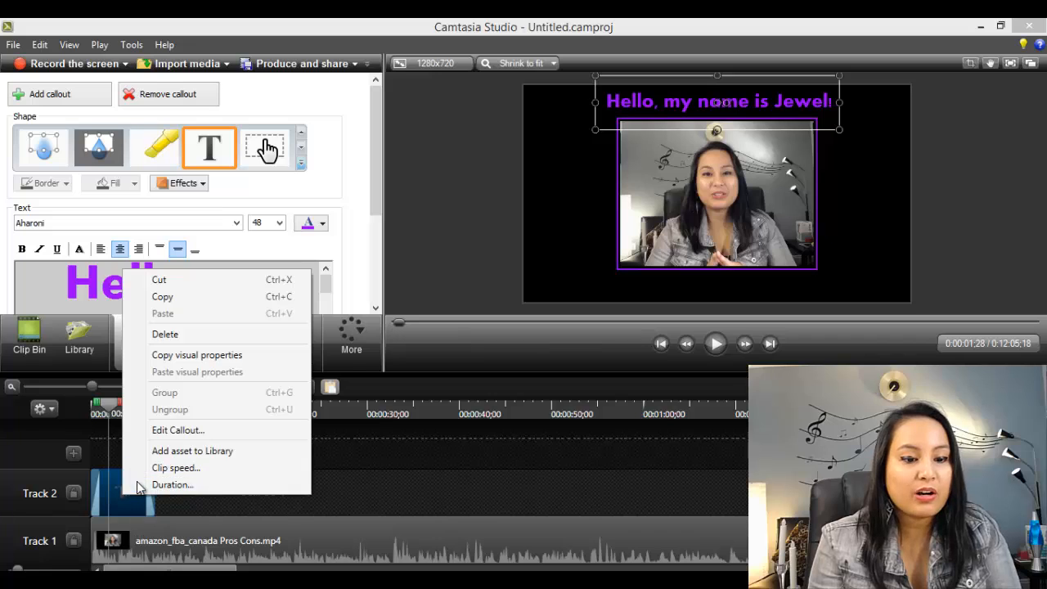
pyautogui.click(172, 484)
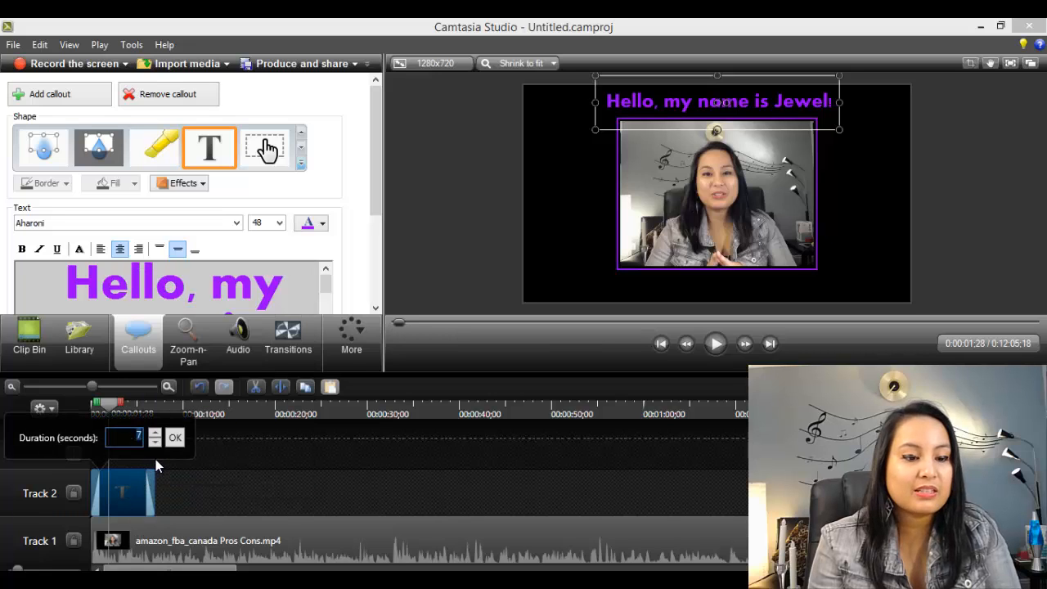
pyautogui.click(174, 436)
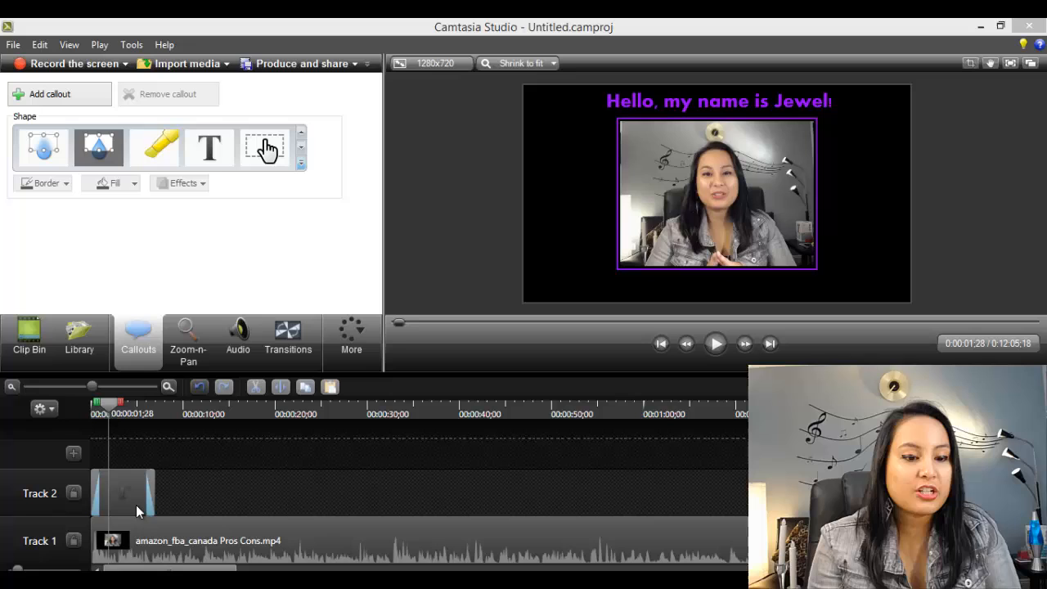
pyautogui.click(123, 493)
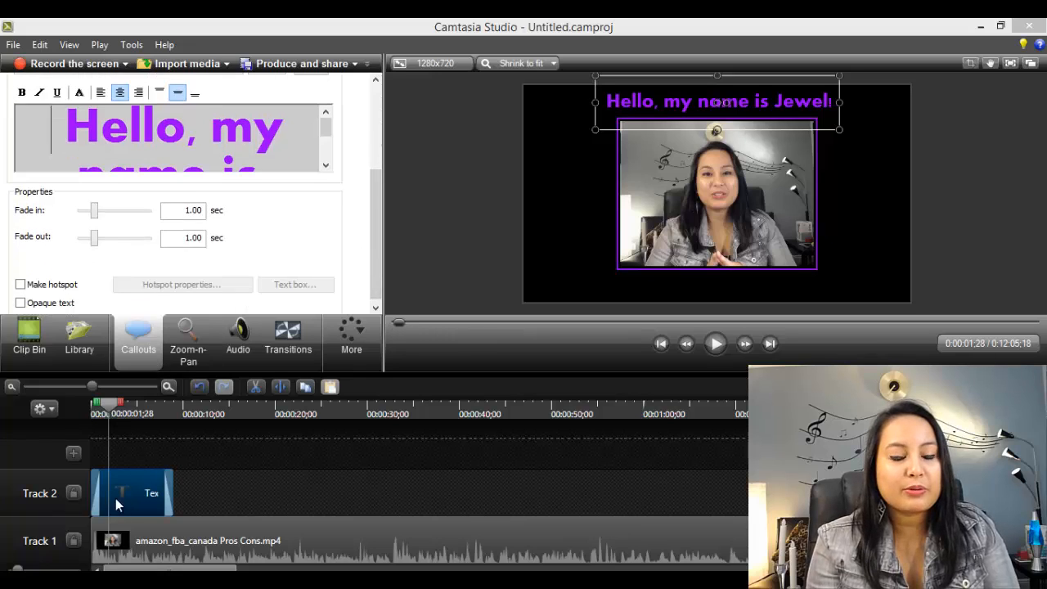
pyautogui.moveTo(102, 495)
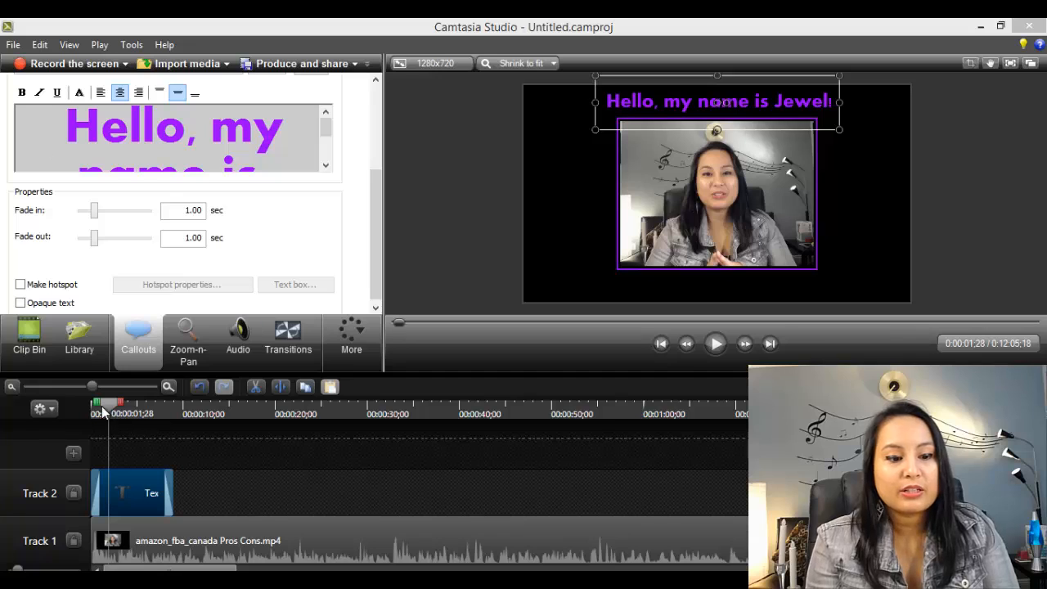
pyautogui.click(101, 402)
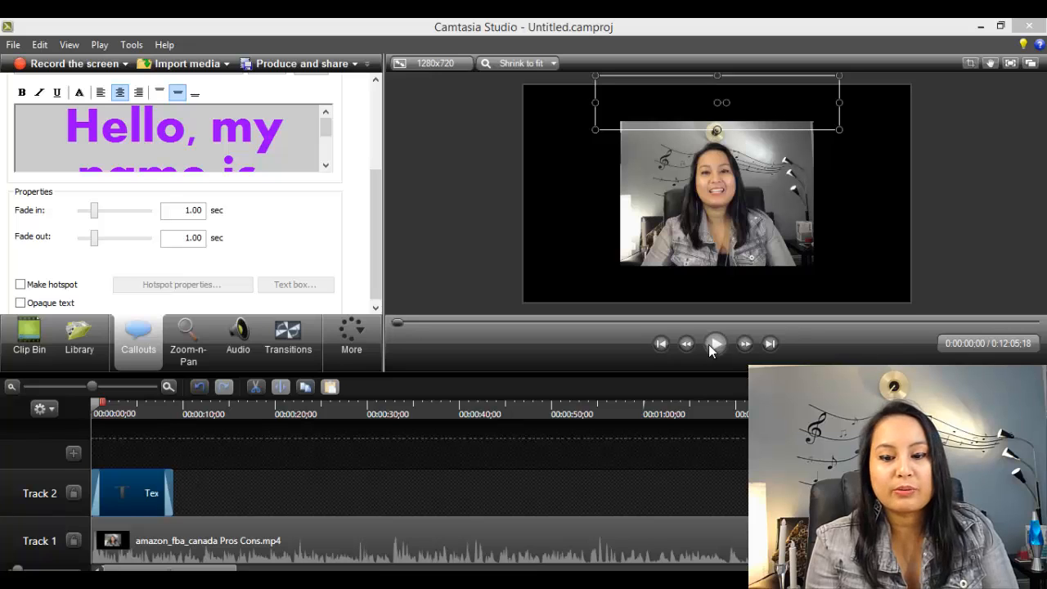
pyautogui.click(715, 342)
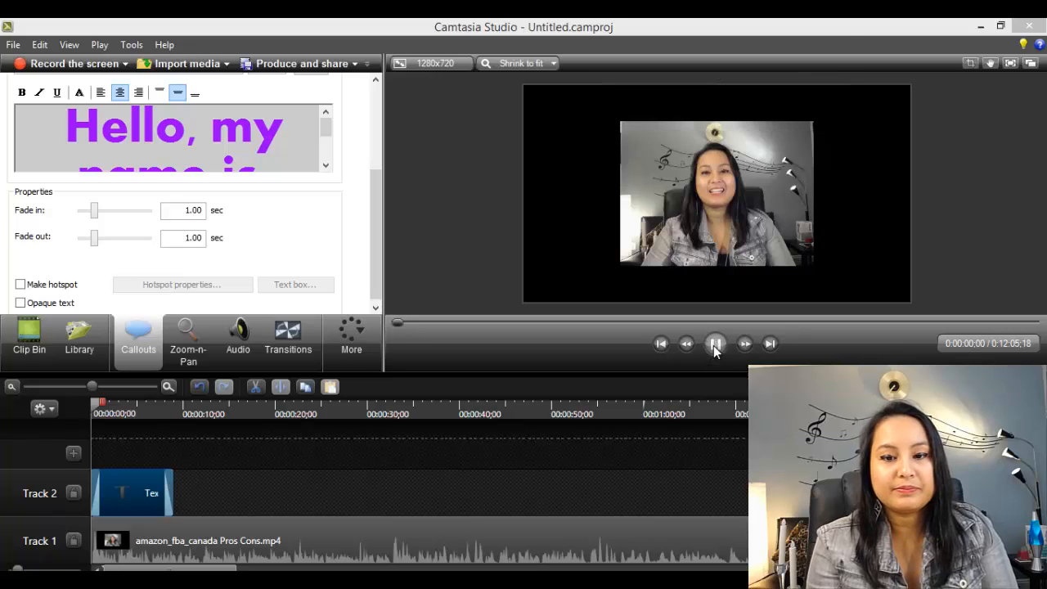
pyautogui.click(715, 343)
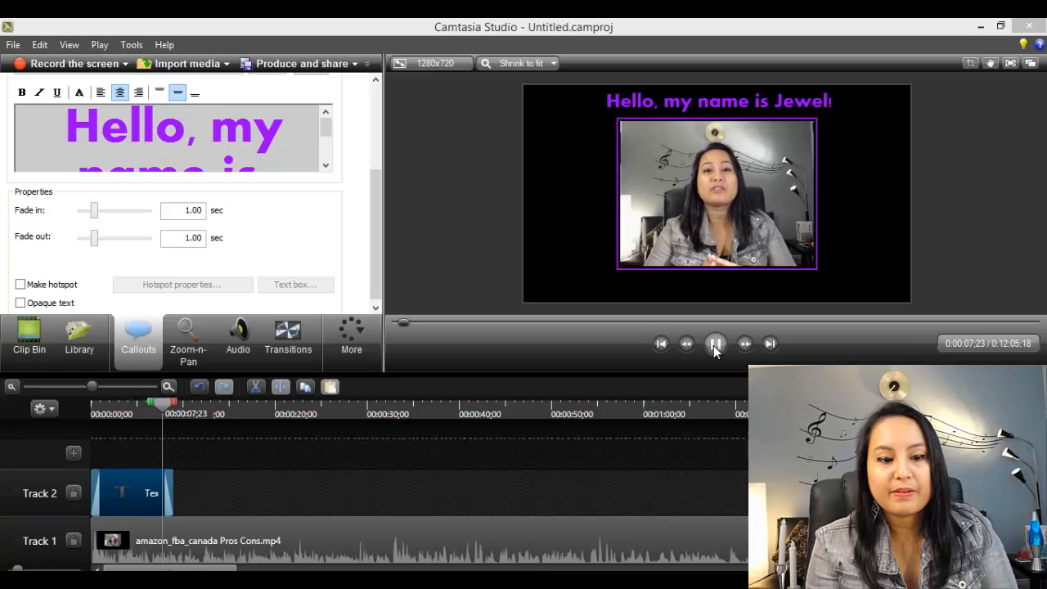
pyautogui.click(715, 343)
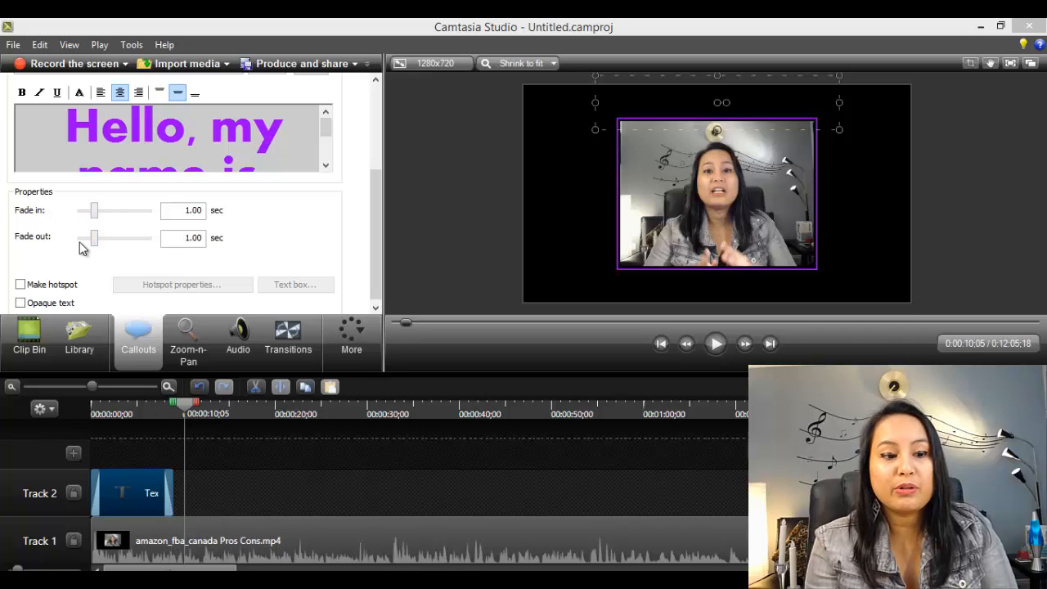
pyautogui.moveTo(93, 210); pyautogui.dragTo(109, 210)
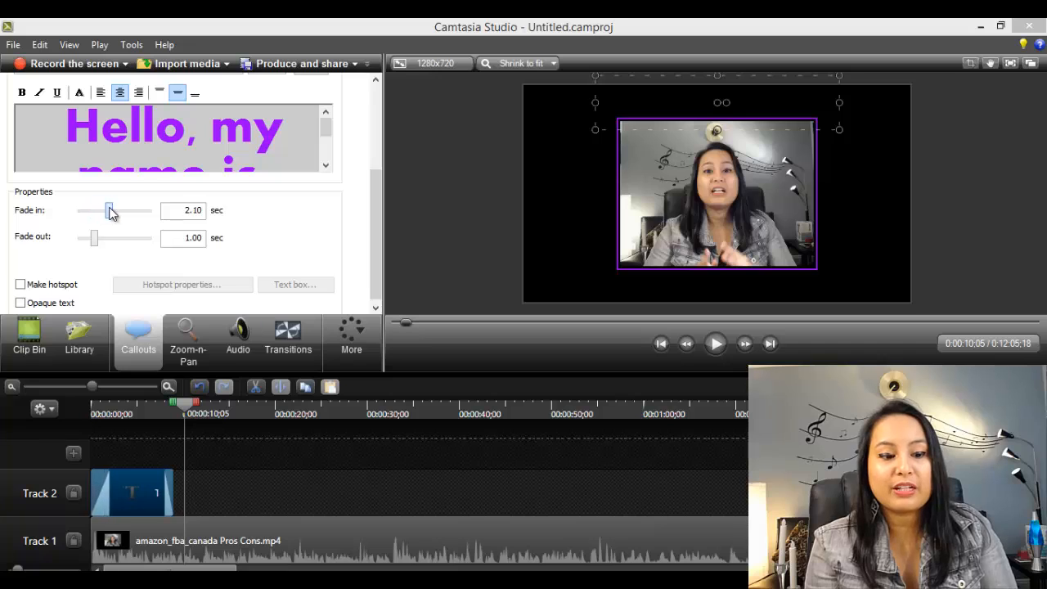
pyautogui.moveTo(111, 211); pyautogui.dragTo(95, 210)
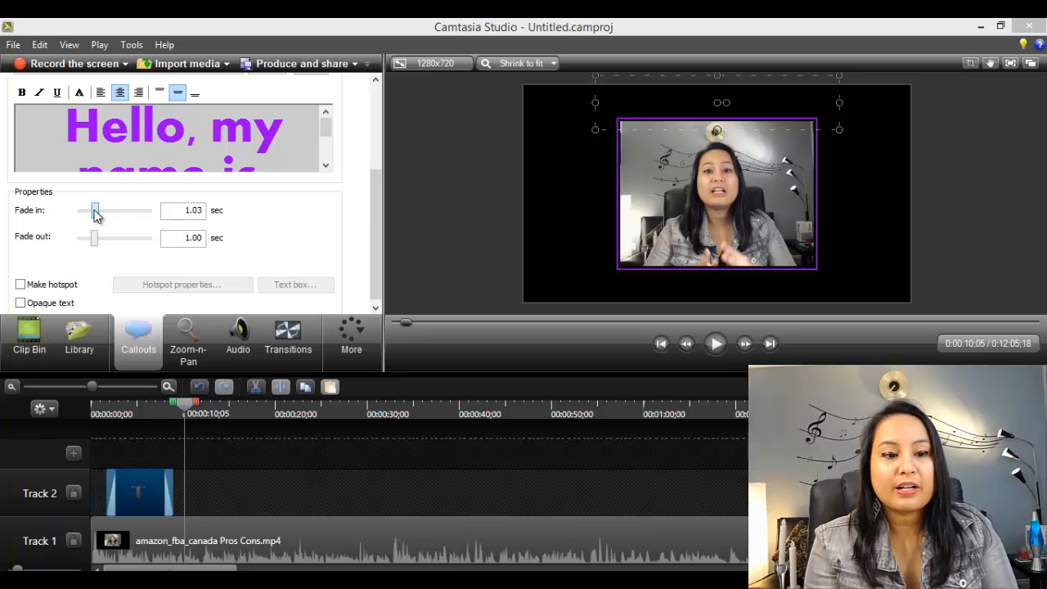
pyautogui.moveTo(93, 237); pyautogui.dragTo(100, 237)
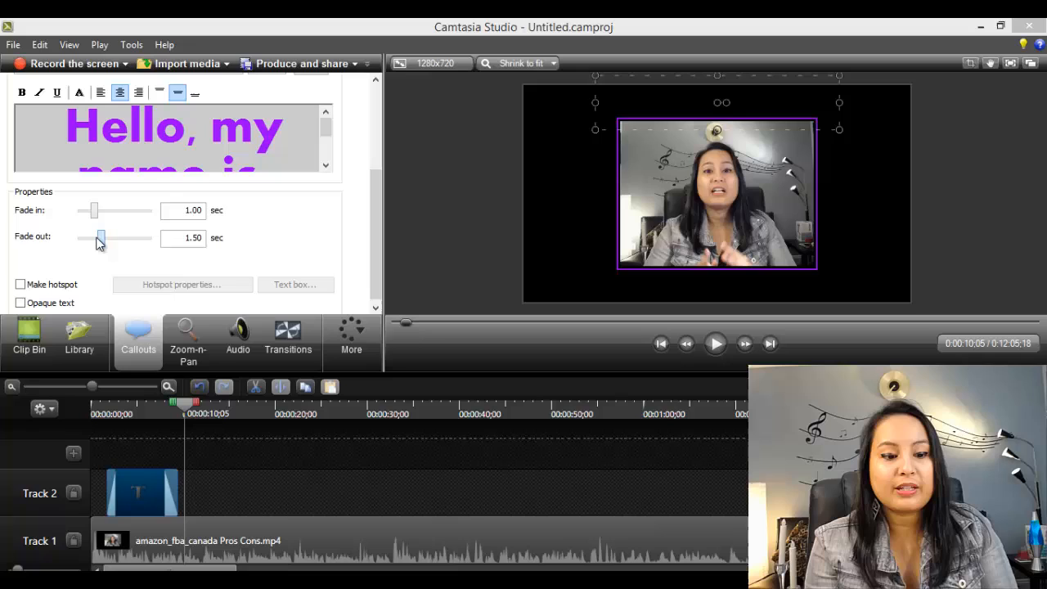
pyautogui.moveTo(100, 238); pyautogui.dragTo(80, 237)
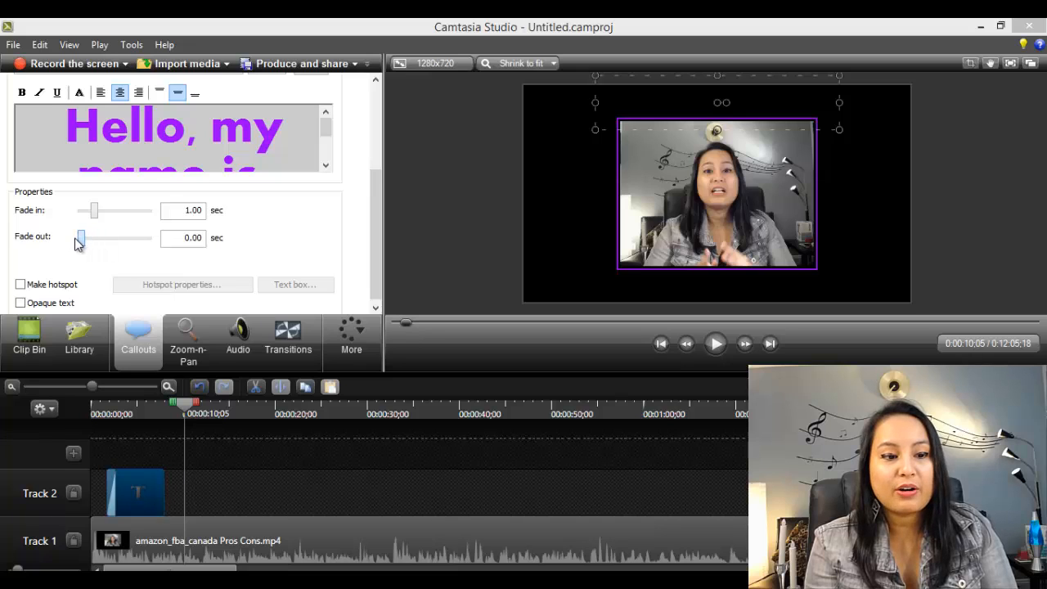
pyautogui.moveTo(80, 238); pyautogui.dragTo(95, 238)
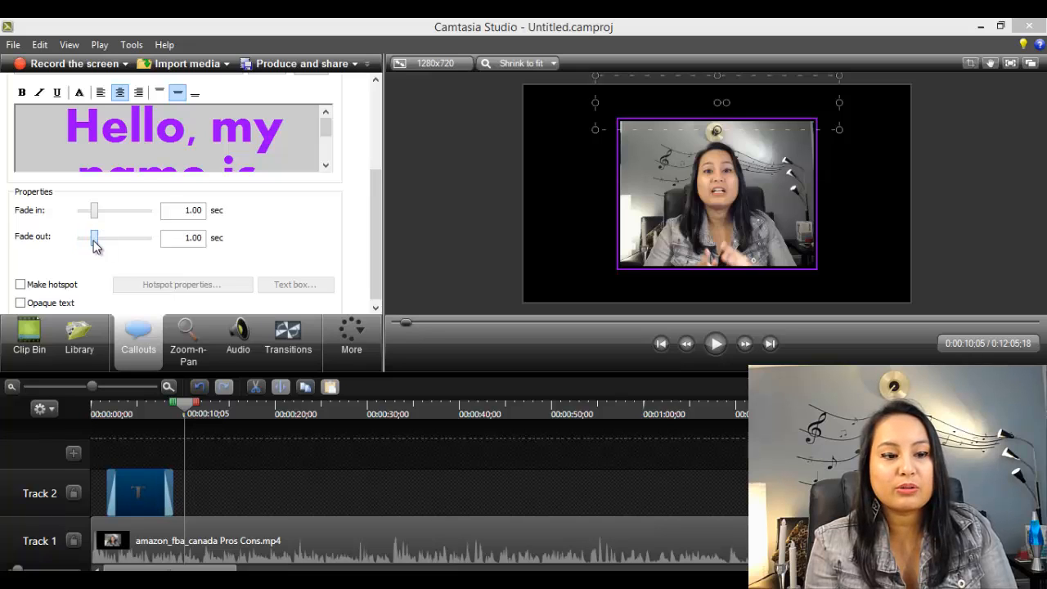
pyautogui.moveTo(93, 237); pyautogui.dragTo(80, 237)
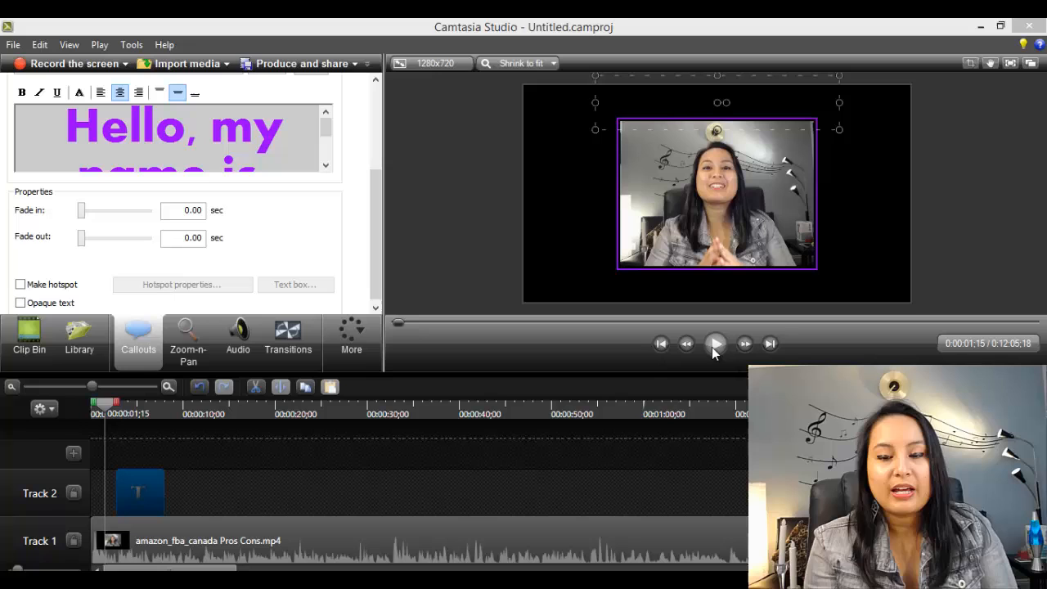
pyautogui.moveTo(715, 344)
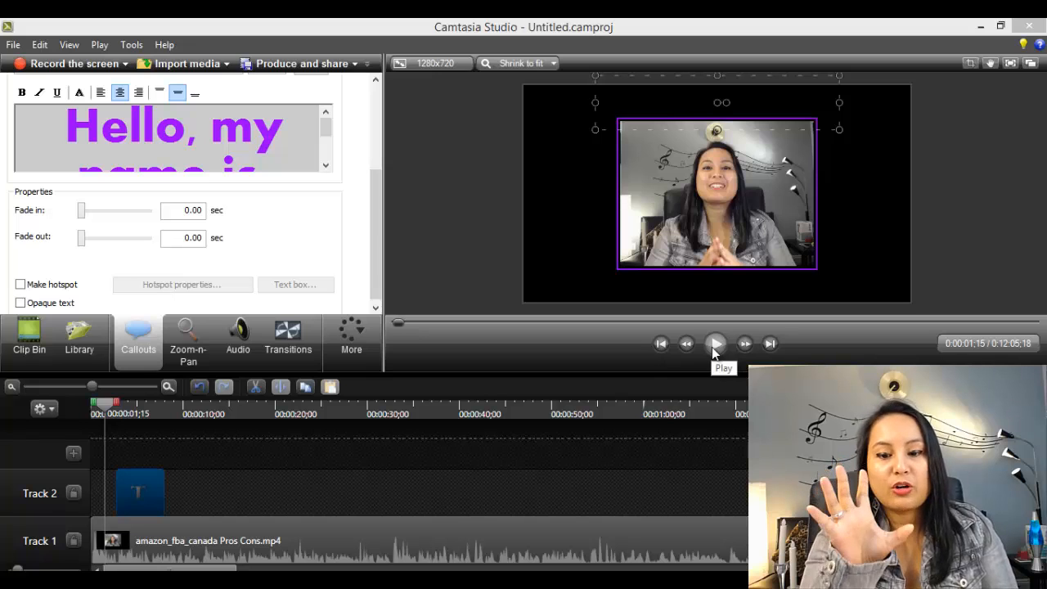
# - Play and pause the preview to check the purple greeting callout over the video
pyautogui.click(715, 343)
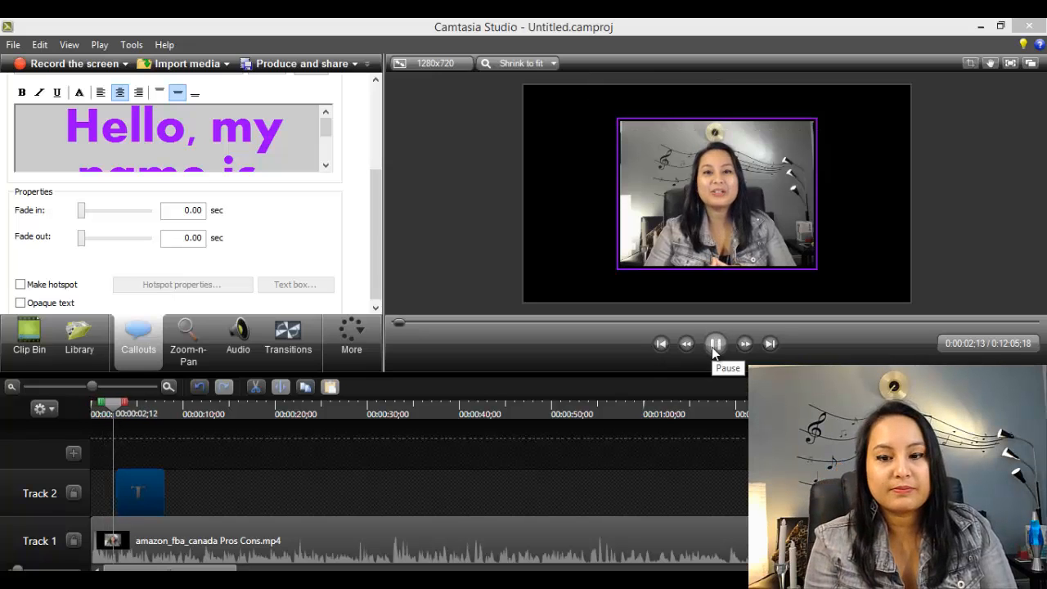
pyautogui.click(715, 343)
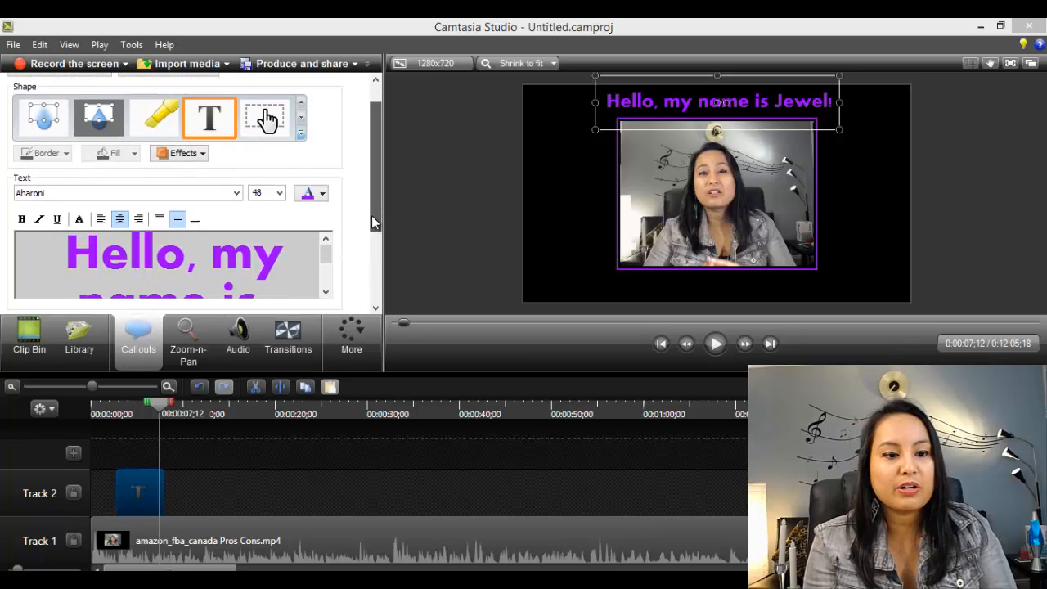
# - Scroll down through the callout properties panel
pyautogui.scroll(-3)
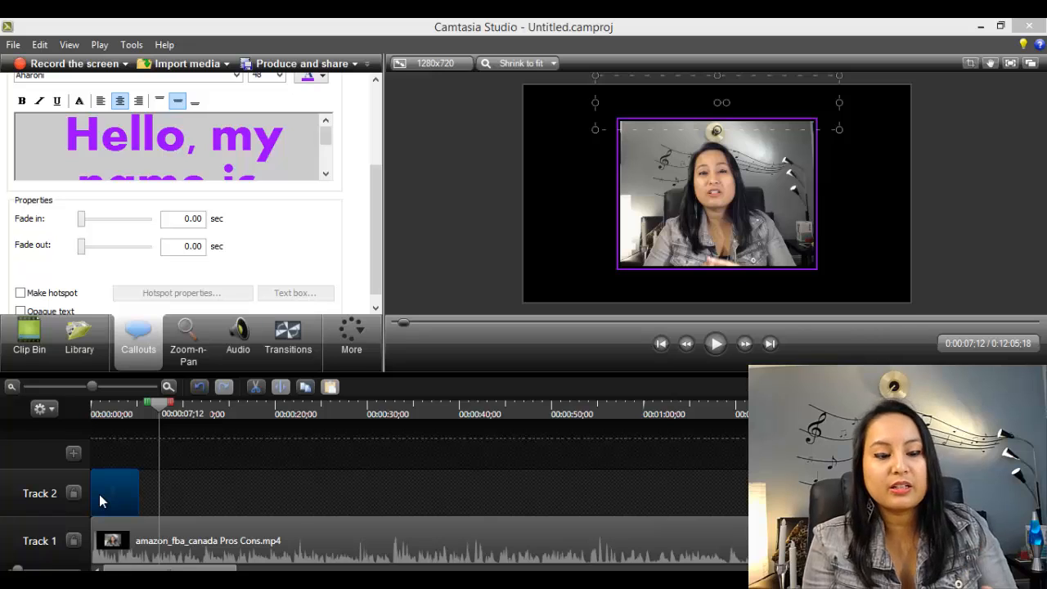
pyautogui.moveTo(180, 438)
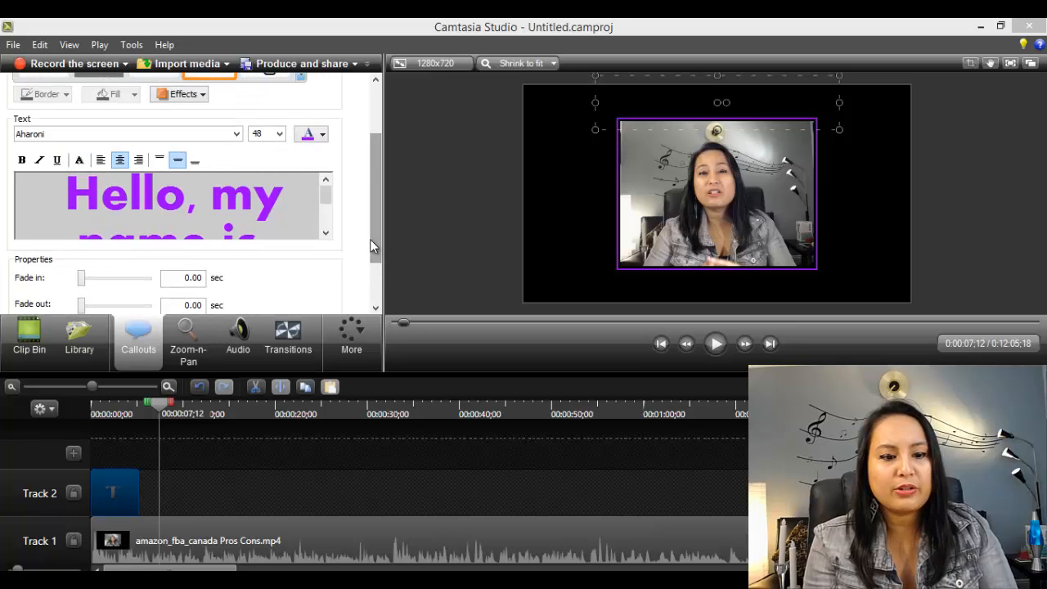
pyautogui.moveTo(110, 491)
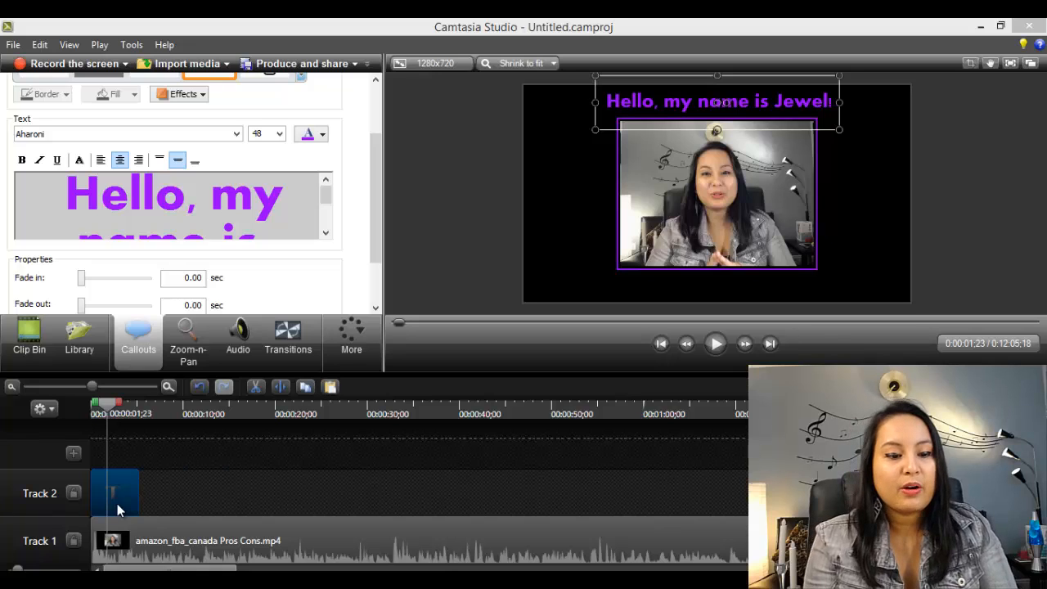
# - Copy the greeting callout, paste it on Track 2 at 0:30, and select the copy
pyautogui.rightClick(115, 491)
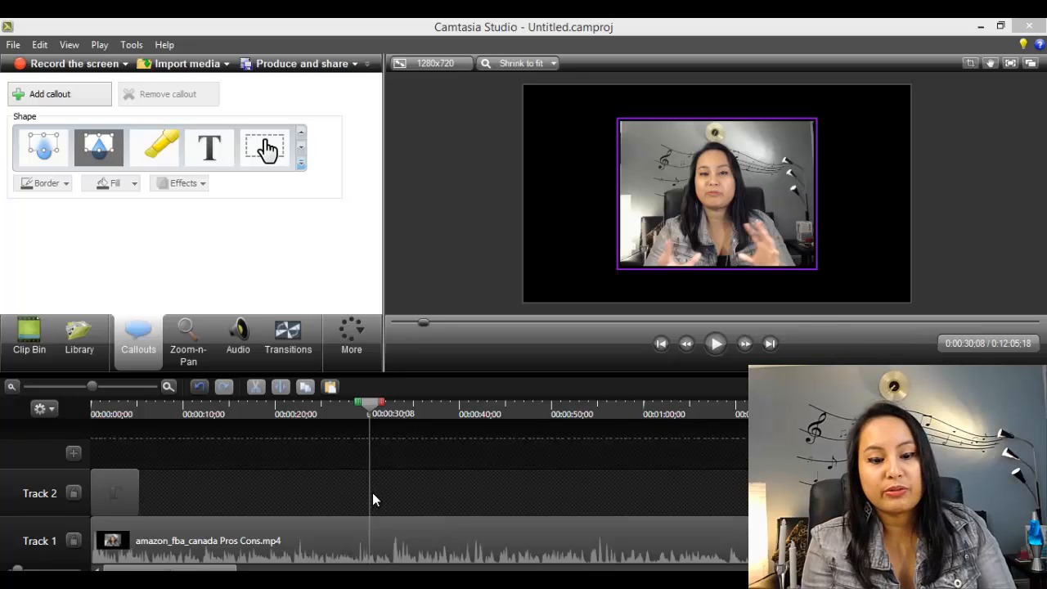
pyautogui.rightClick(375, 498)
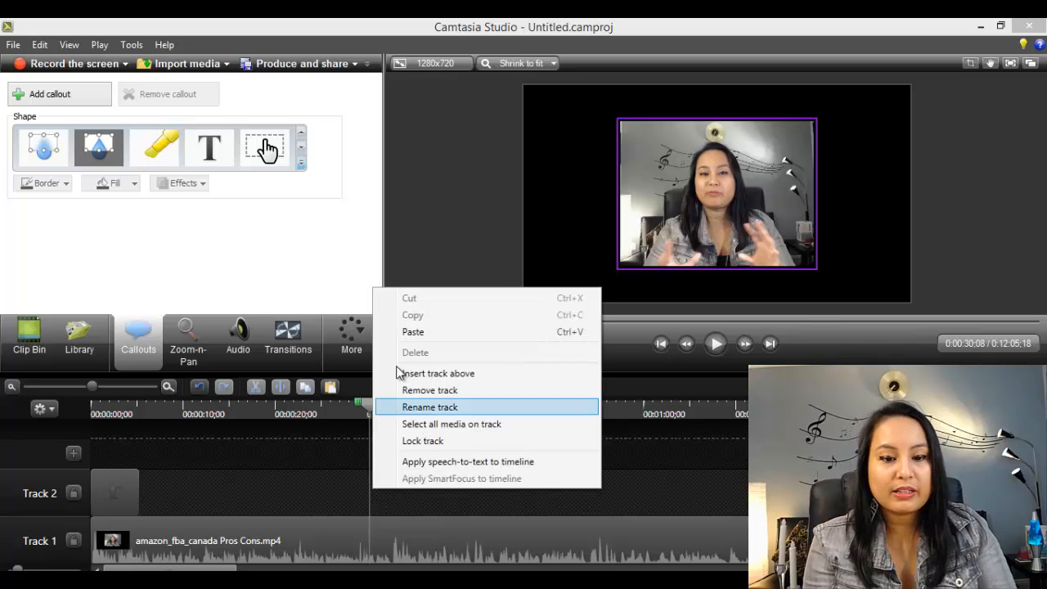
pyautogui.click(209, 148)
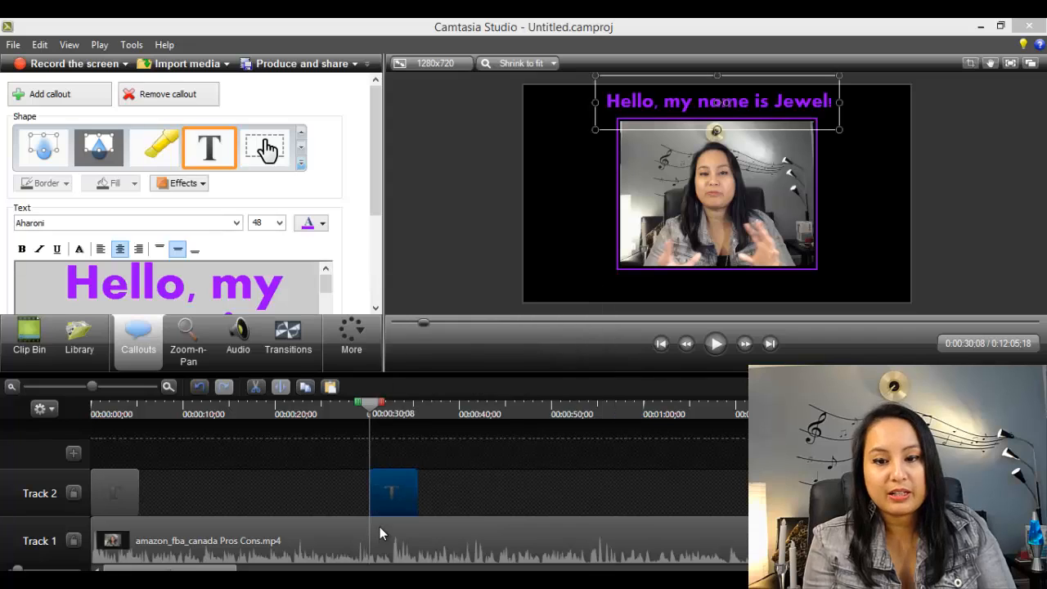
pyautogui.click(348, 413)
pyautogui.write('Second Text')
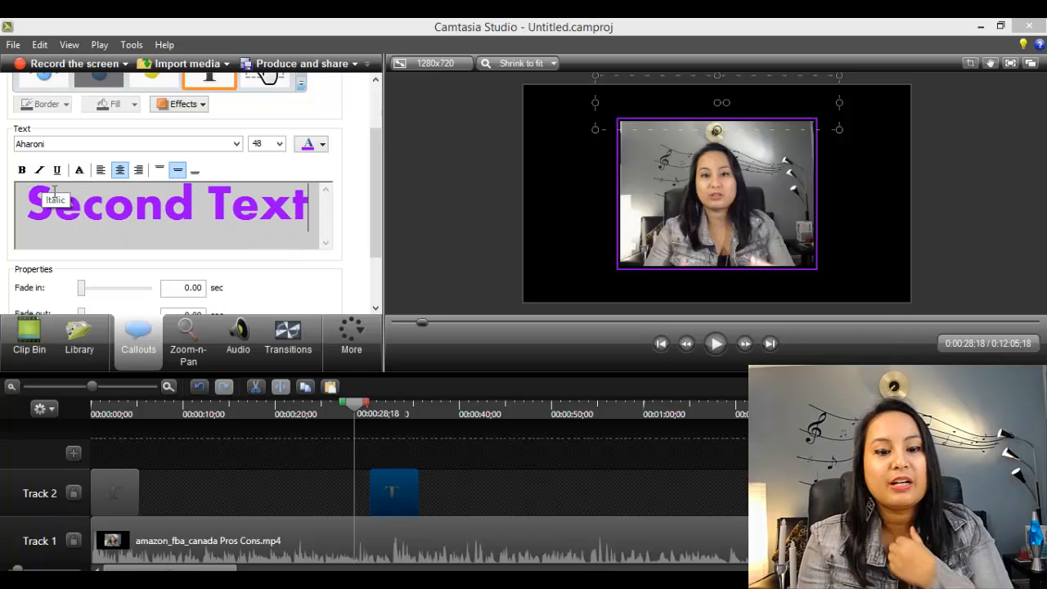
# - Edit the copied callout's wording to read 'Second Text'
pyautogui.click(393, 402)
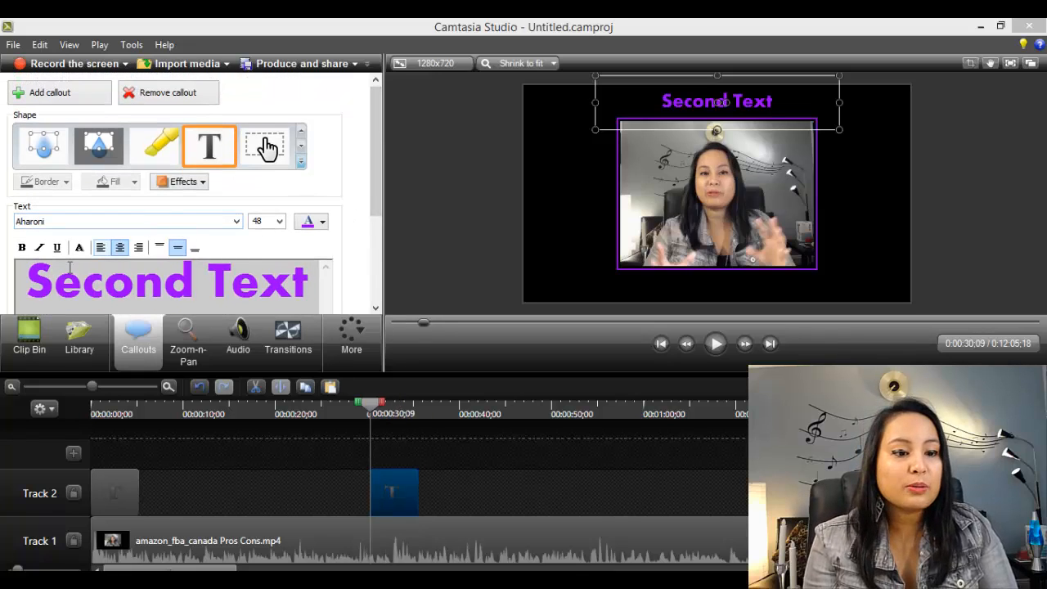
pyautogui.click(39, 247)
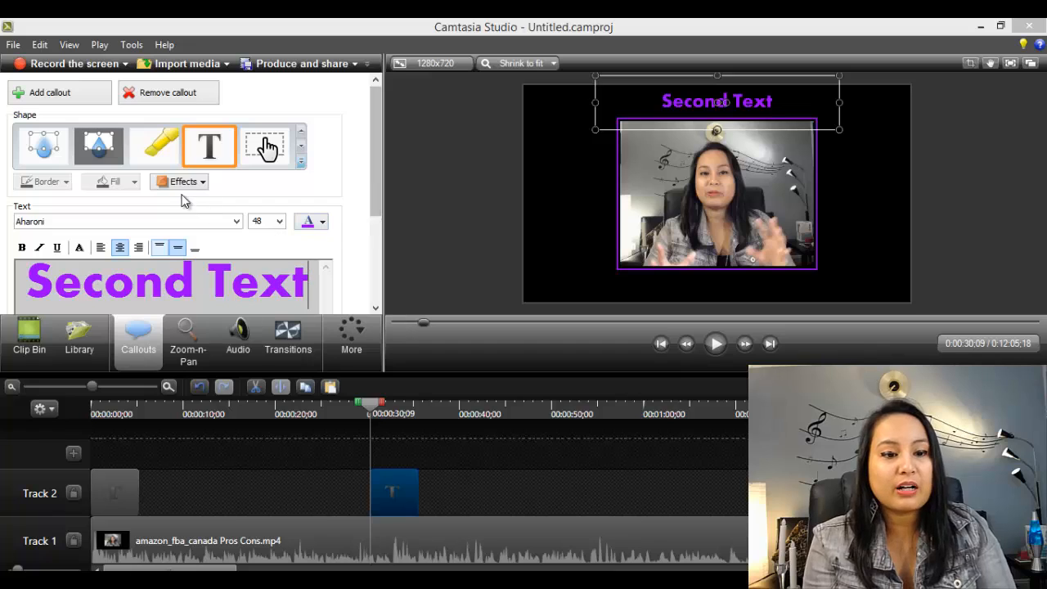
pyautogui.click(179, 181)
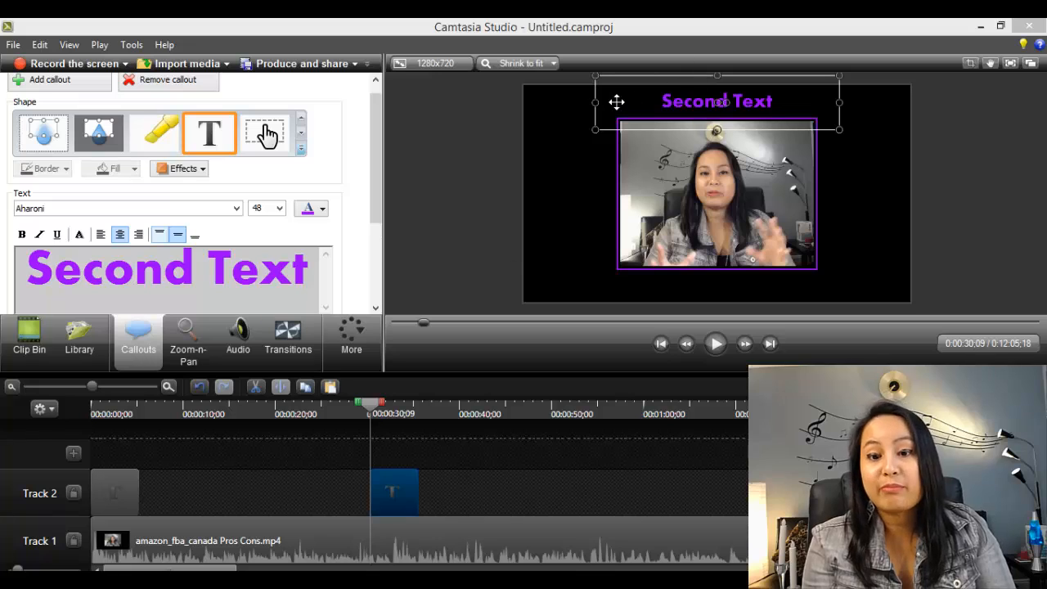
pyautogui.moveTo(342, 425)
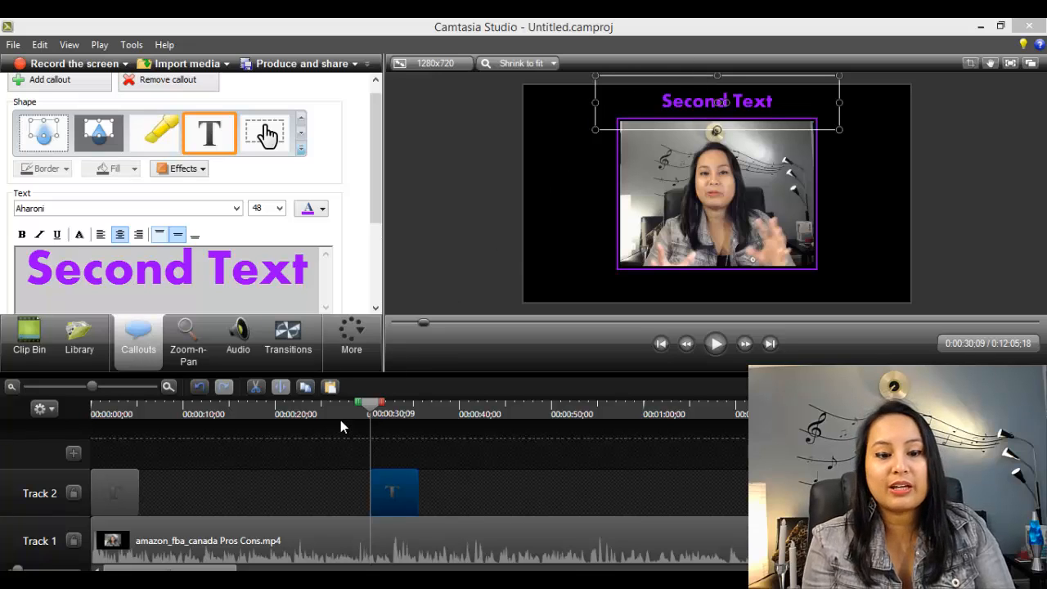
pyautogui.scroll(-3)
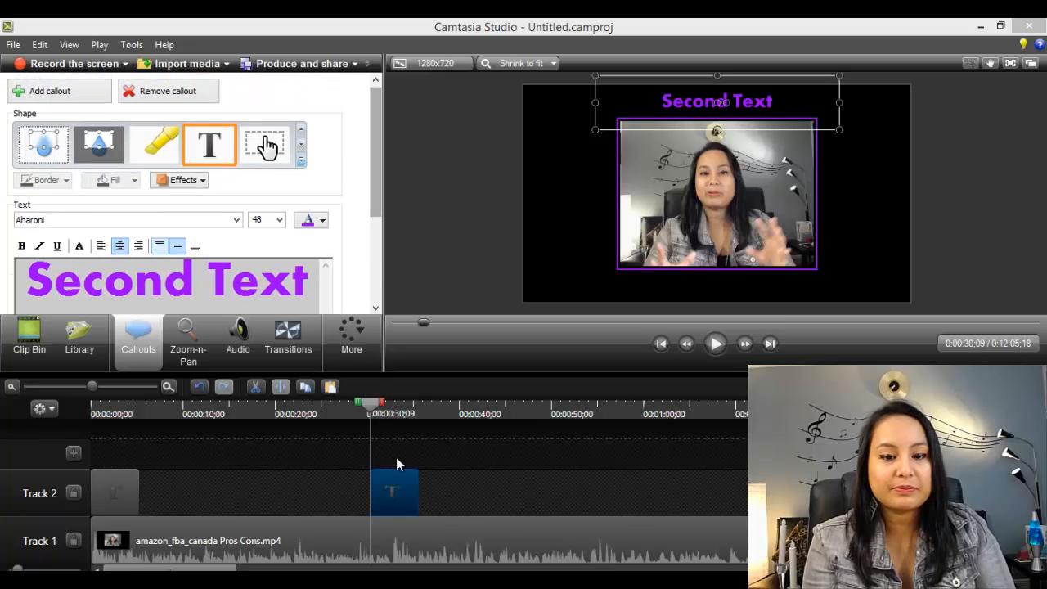
pyautogui.moveTo(286, 479)
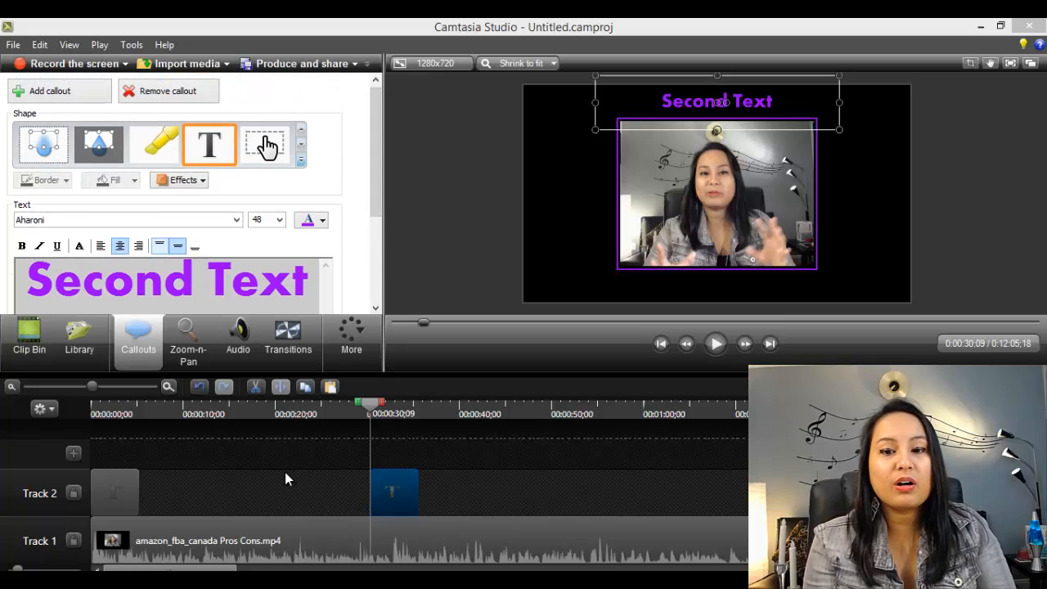
pyautogui.moveTo(394, 483)
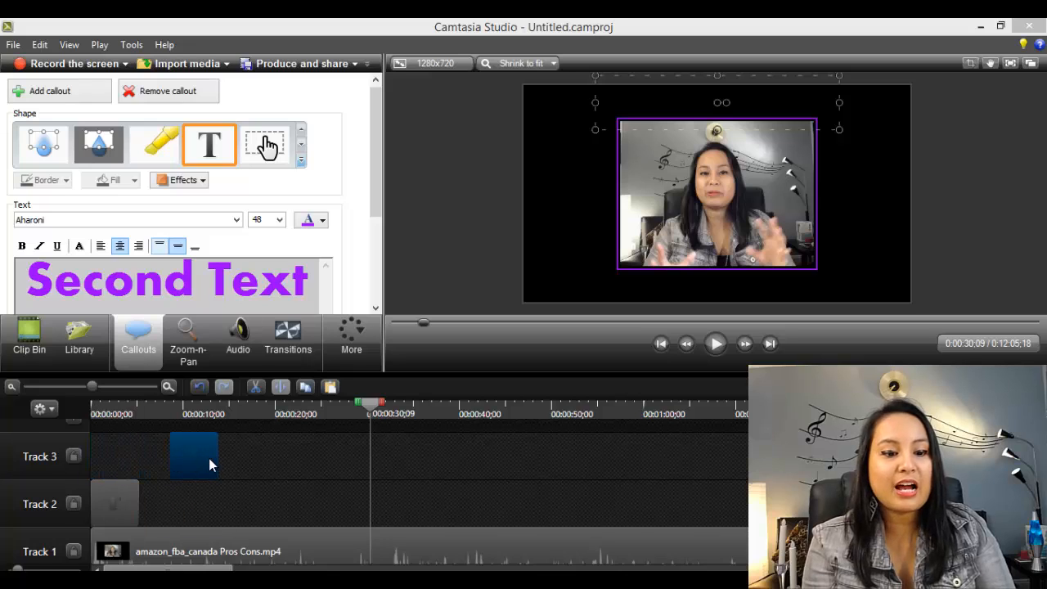
# - Drag the 'Second Text' callout clip onto a new Track 3
pyautogui.moveTo(193, 456); pyautogui.dragTo(382, 503)
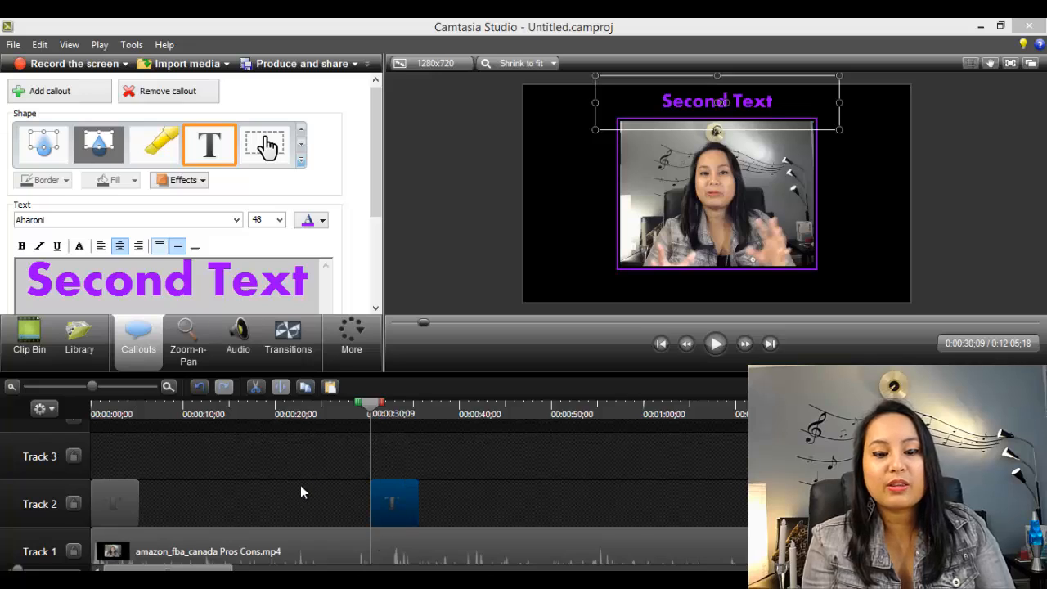
pyautogui.moveTo(395, 514)
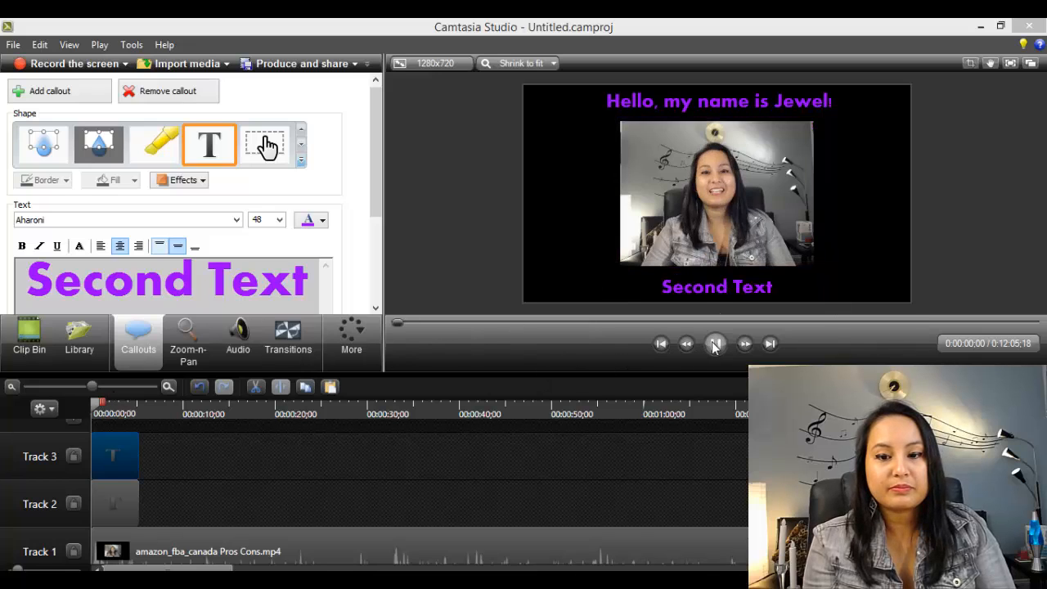
# - Play the preview from the start to watch both callouts, then pause
pyautogui.click(713, 343)
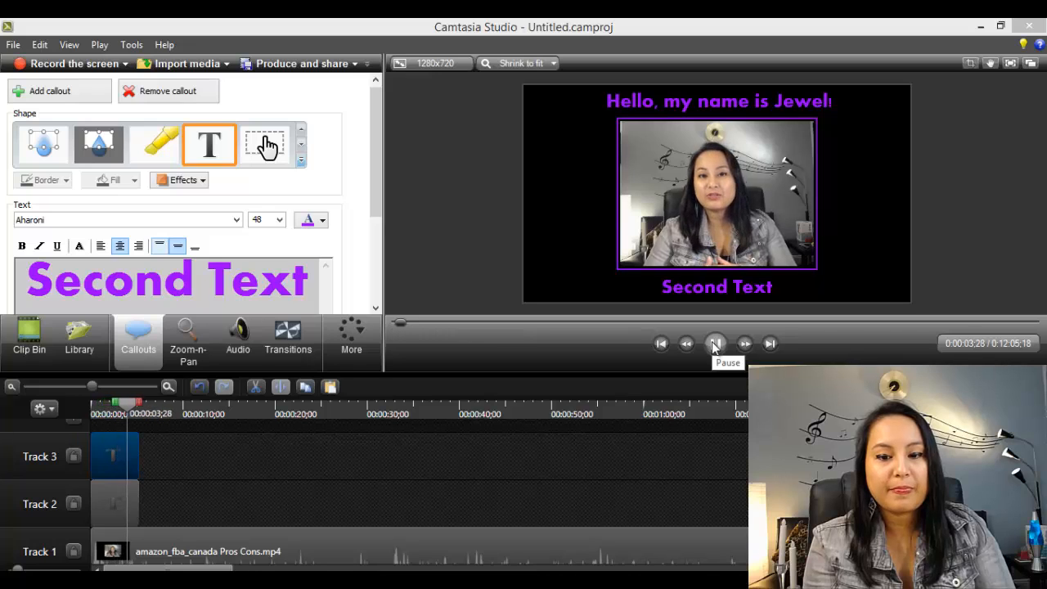
pyautogui.click(714, 342)
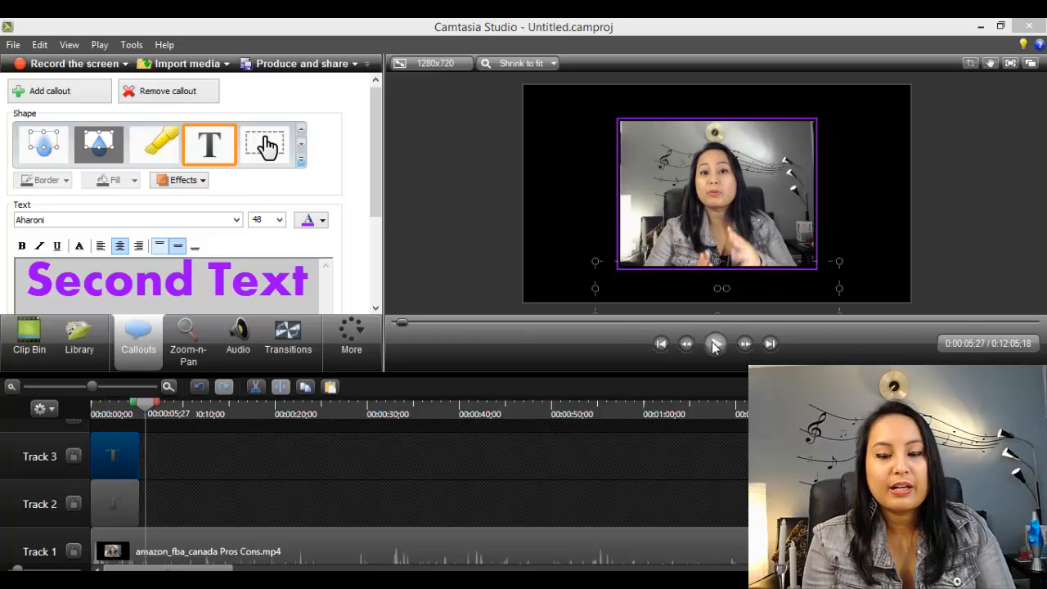
pyautogui.click(714, 343)
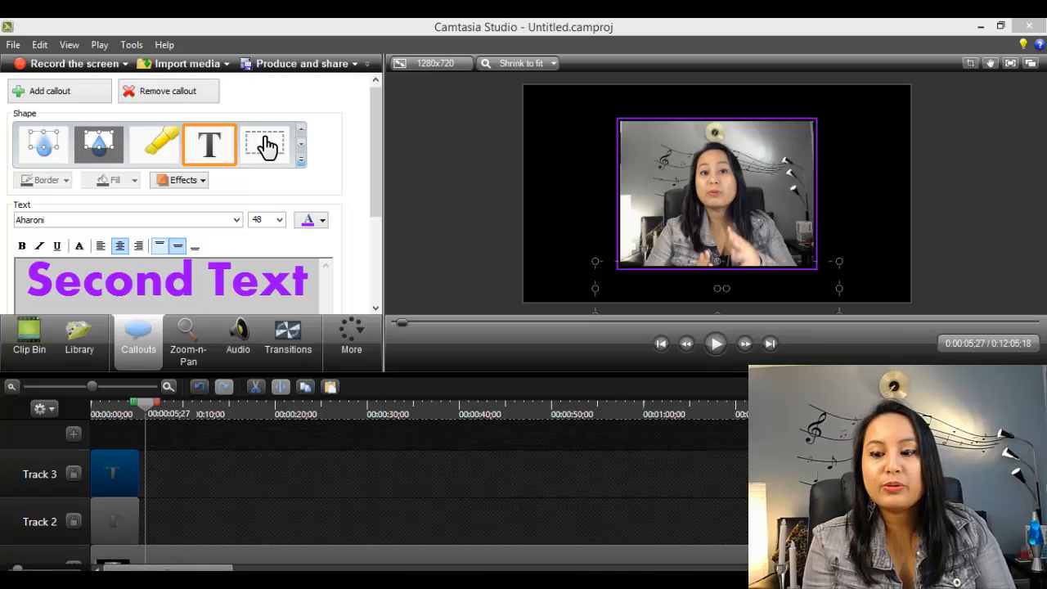